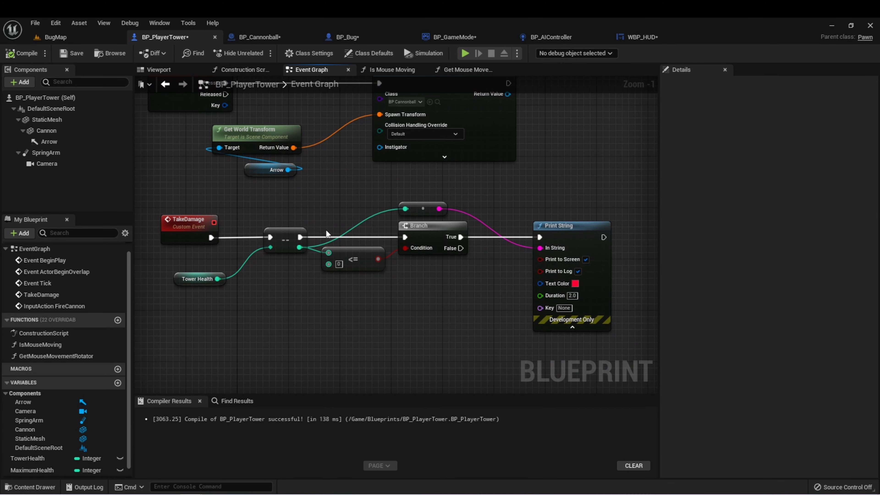
mouse_move(176, 281)
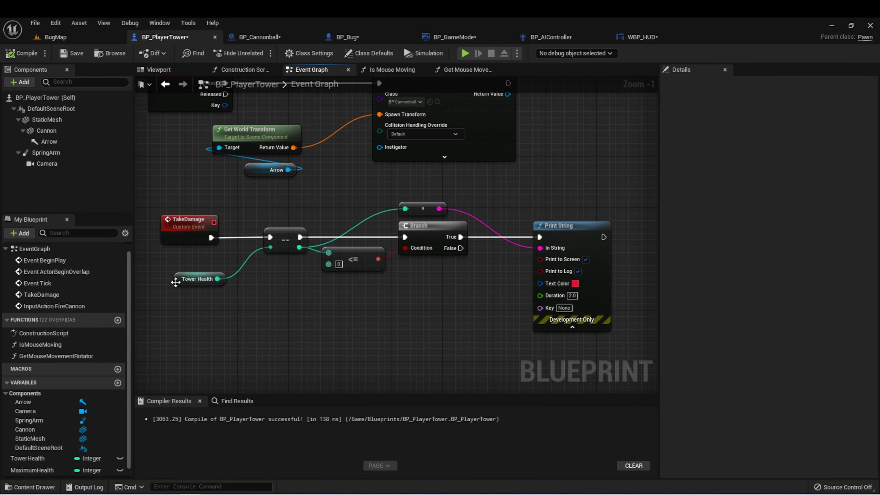
mouse_move(307, 286)
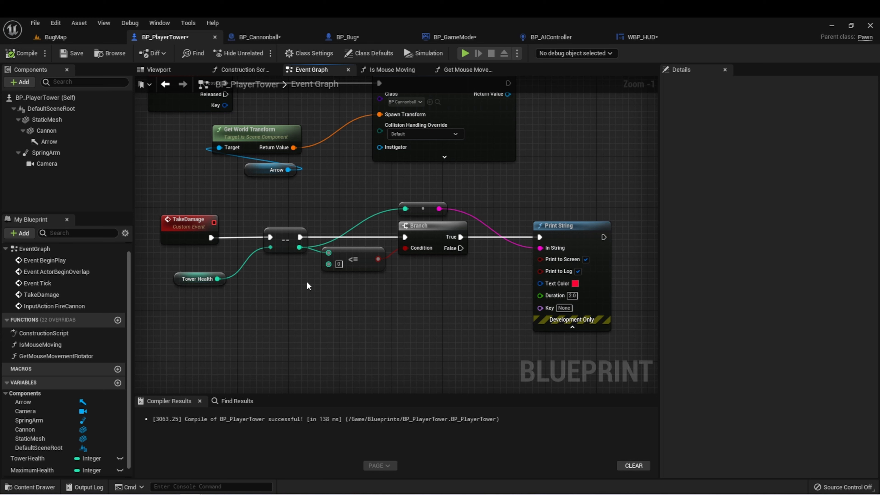
mouse_move(365, 312)
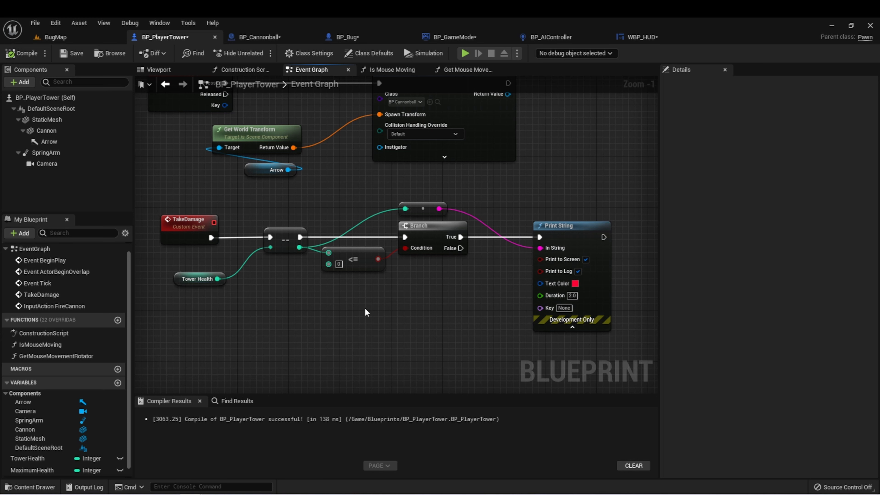
Add a custom event to BP_GameMode's event graph and name it GameOver
left_click(352, 260)
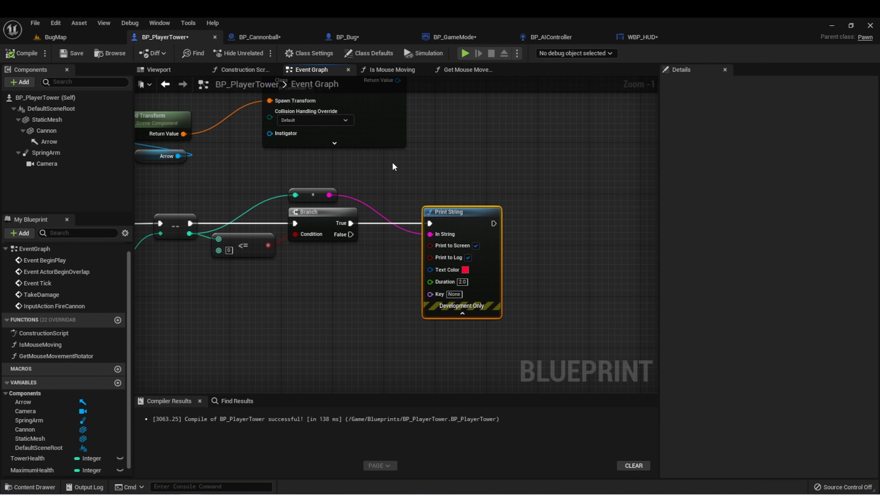
mouse_move(412, 179)
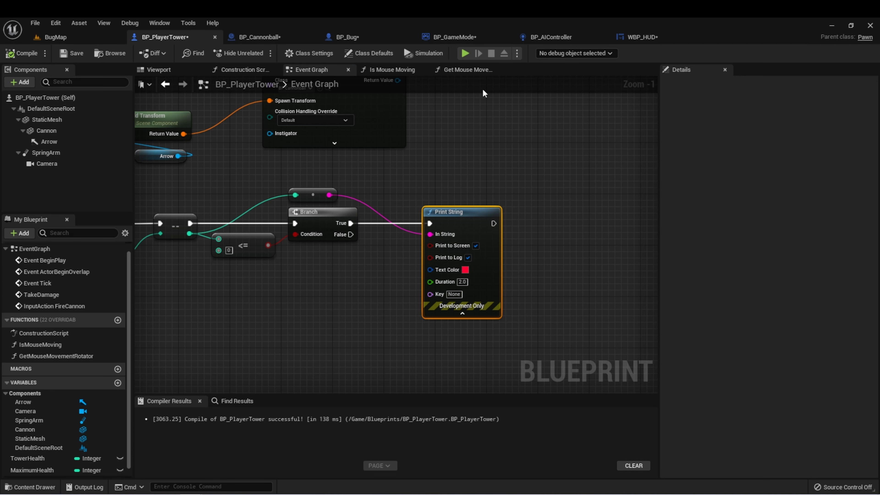
mouse_move(463, 105)
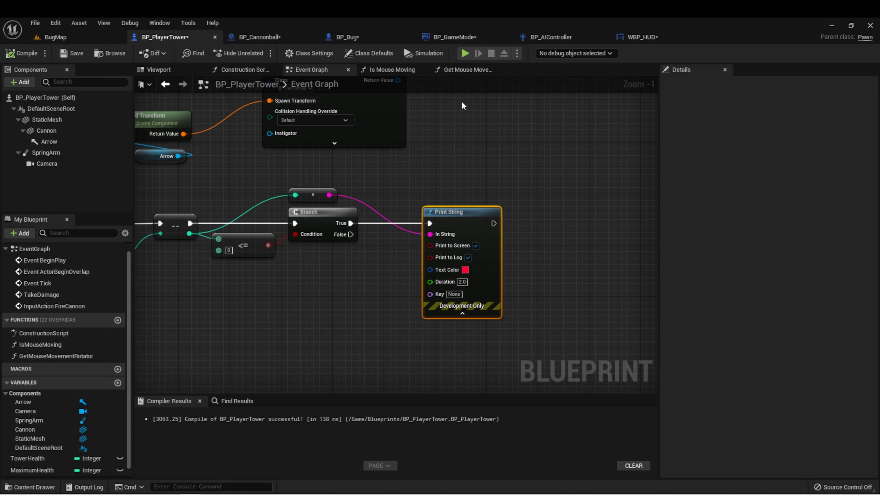
mouse_move(456, 112)
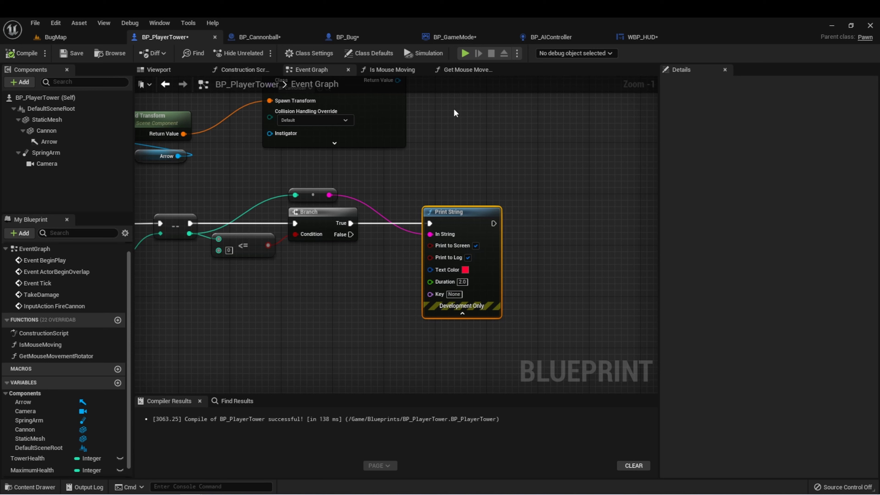
left_click(453, 37)
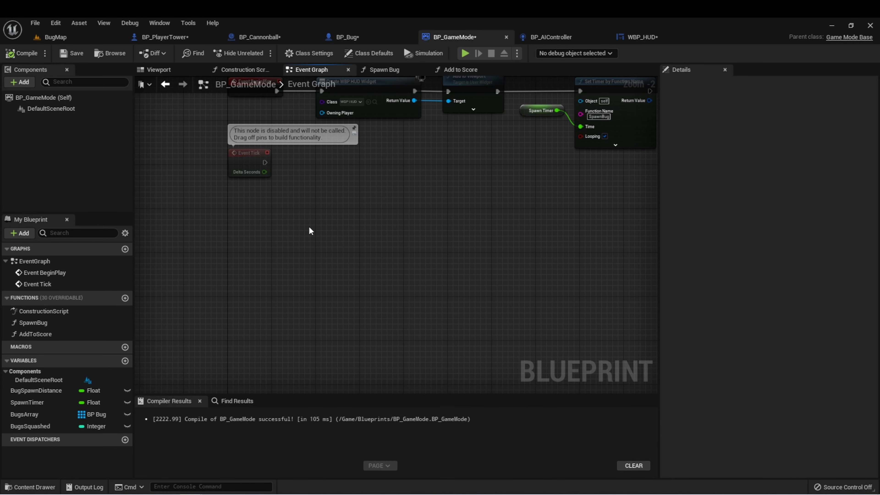
type("cust")
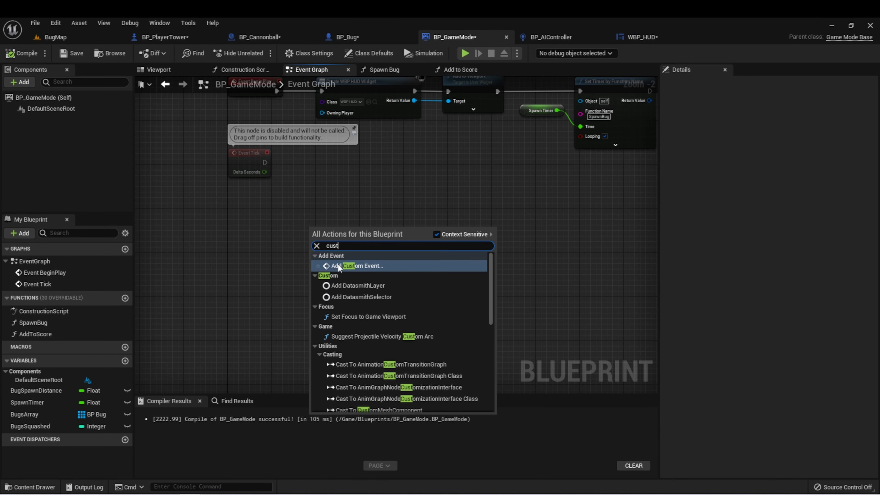
left_click(359, 266)
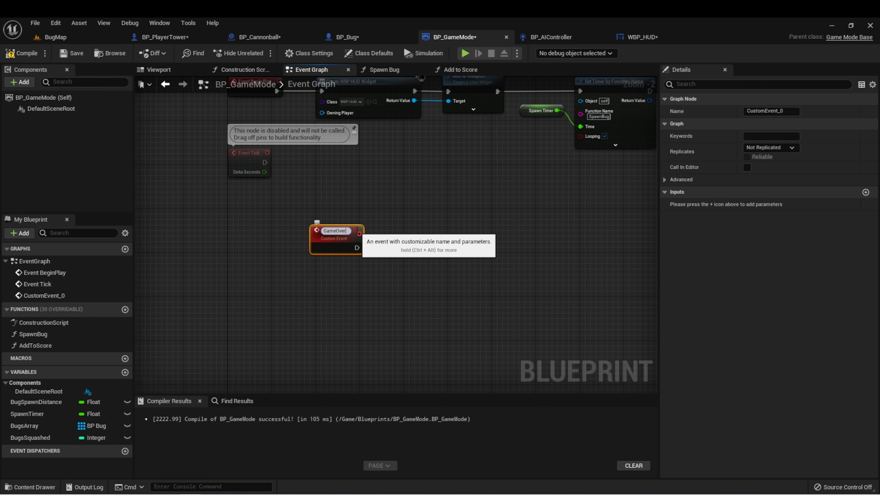
type("GameOver")
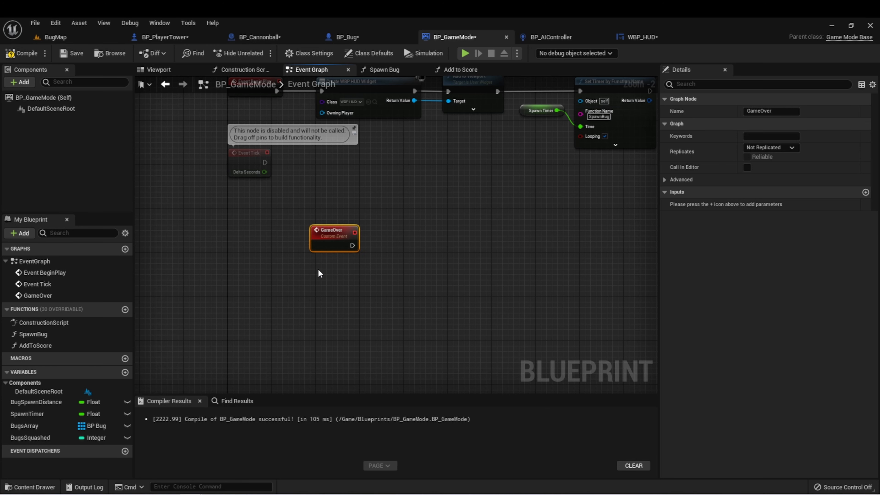
mouse_move(343, 245)
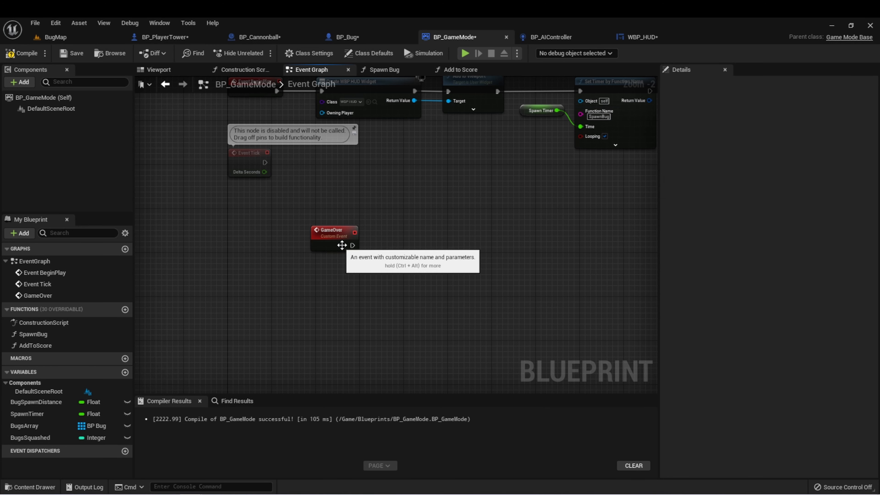
mouse_move(309, 265)
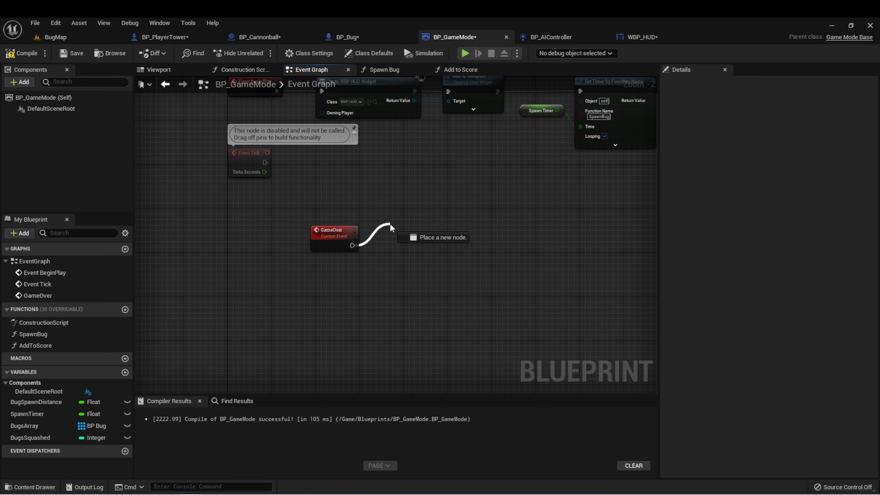
Add a Set Game Paused node after GameOver with Paused ticked
type("gamepa")
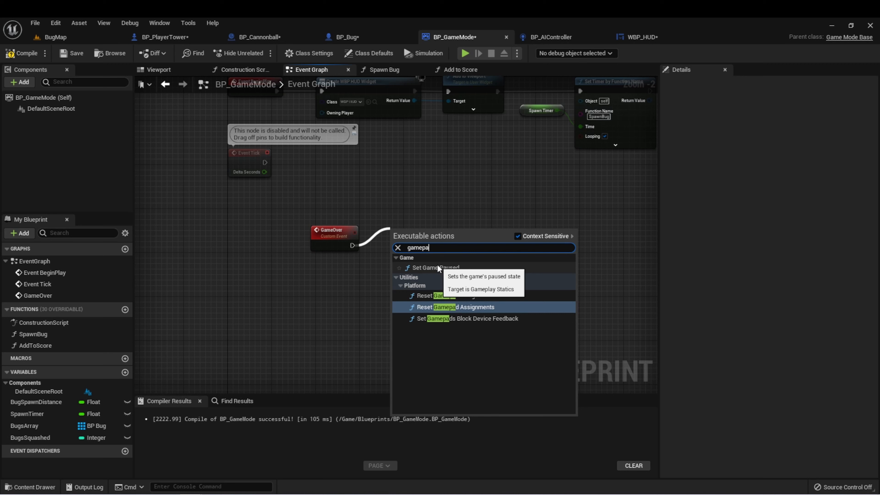
left_click(437, 267)
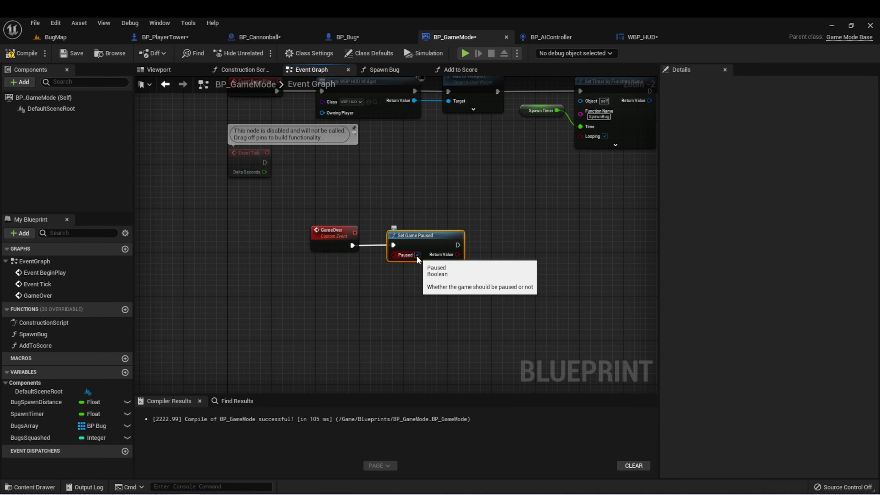
mouse_move(437, 232)
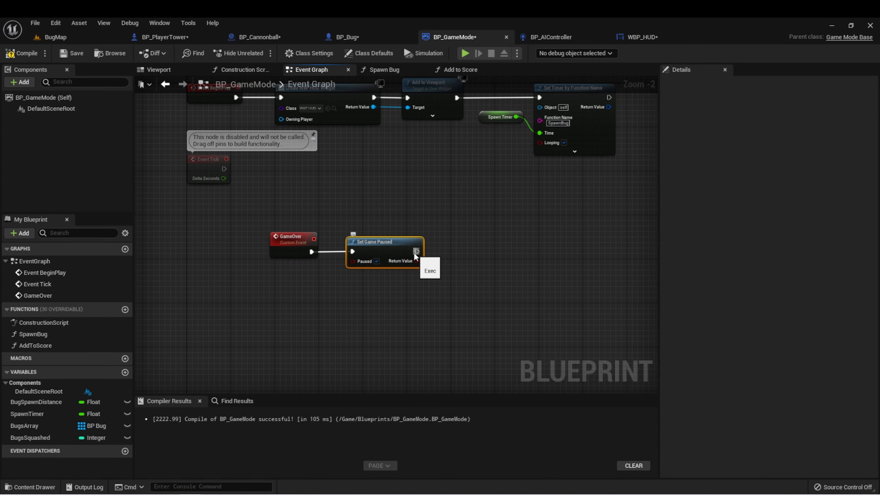
Chain a Clear Timer by Function Name node after the pause, targeting the SpawnBug timer
left_click_drag(417, 252, 463, 242)
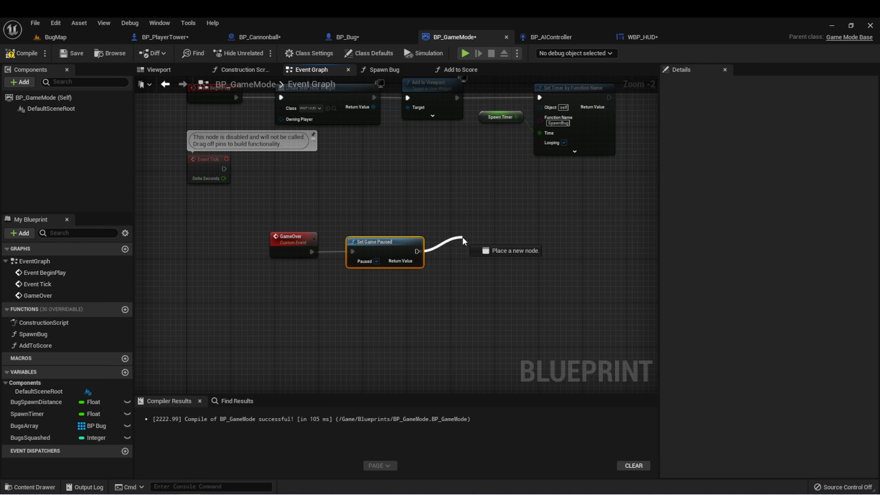
type("cleartim")
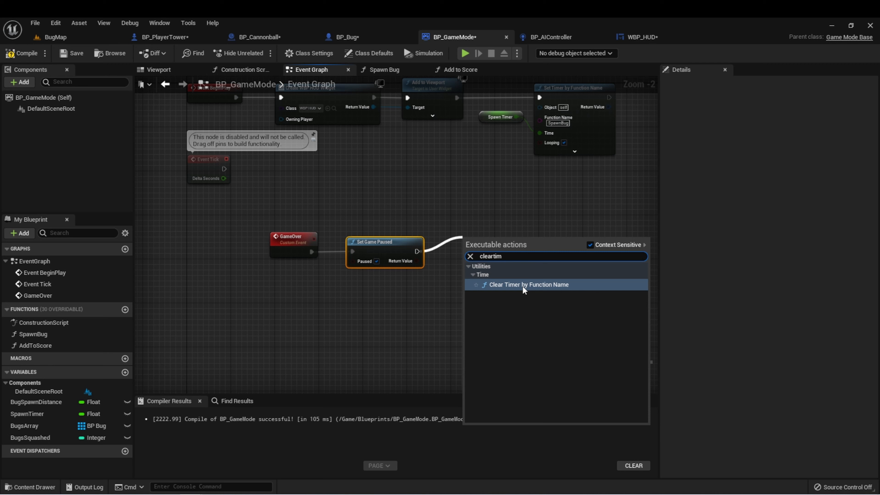
left_click(528, 285)
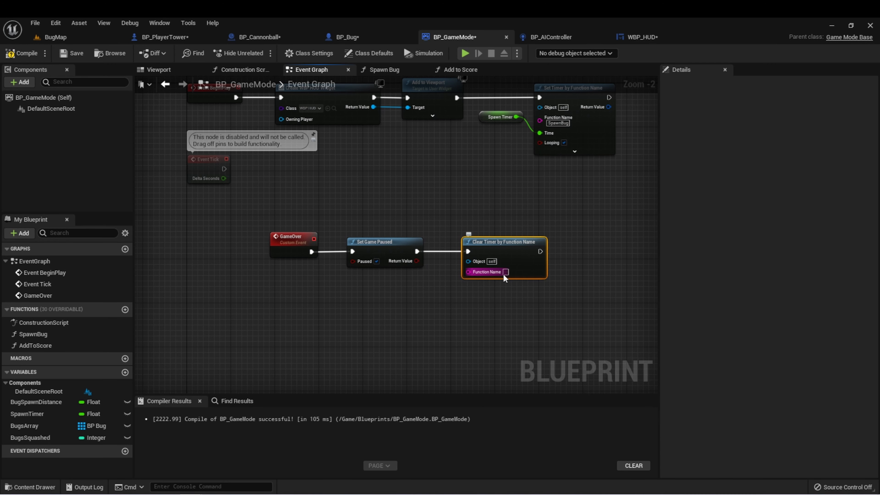
mouse_move(503, 272)
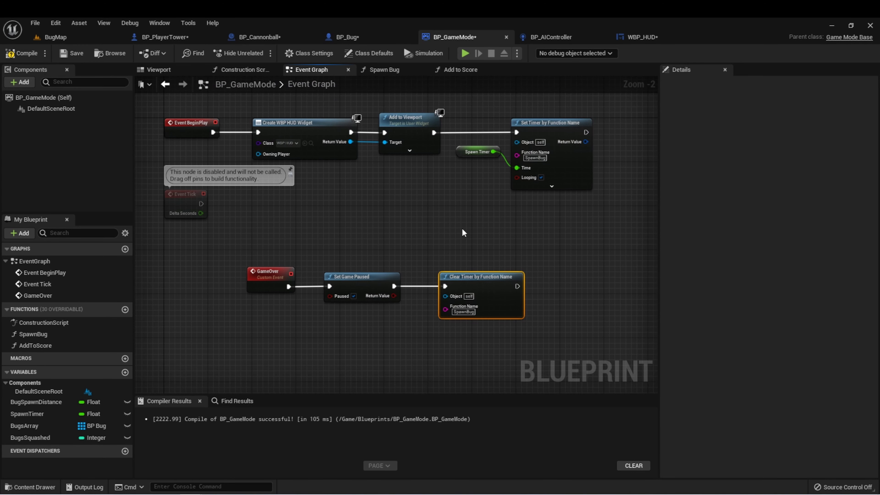
left_click(550, 123)
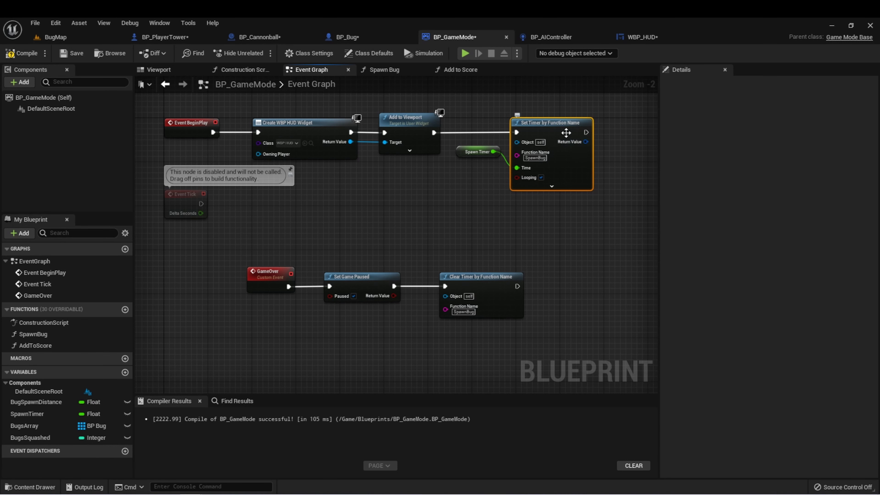
left_click(480, 276)
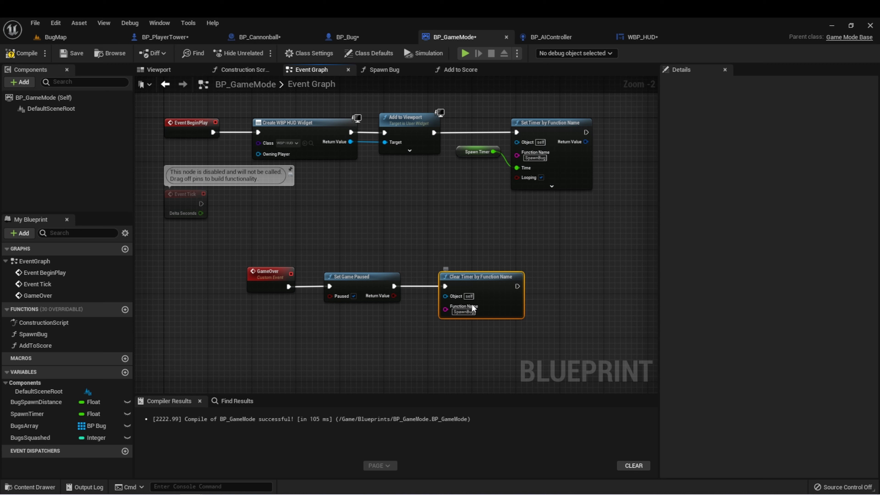
mouse_move(495, 219)
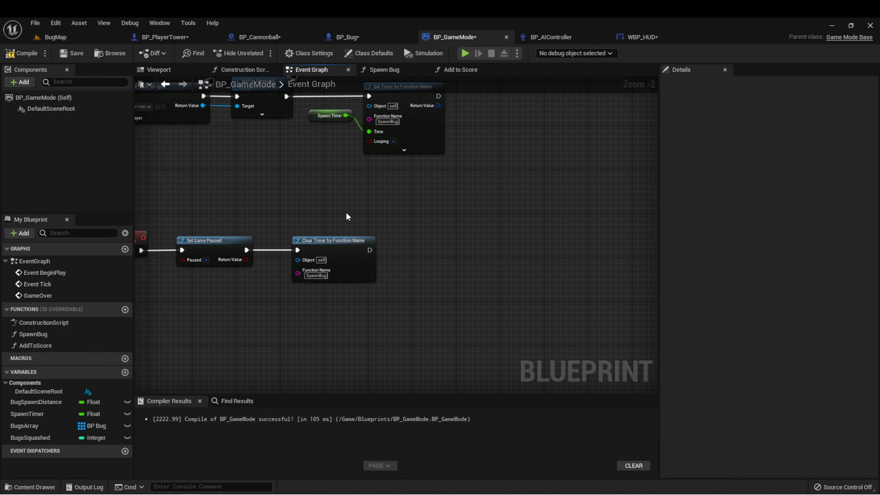
mouse_move(353, 212)
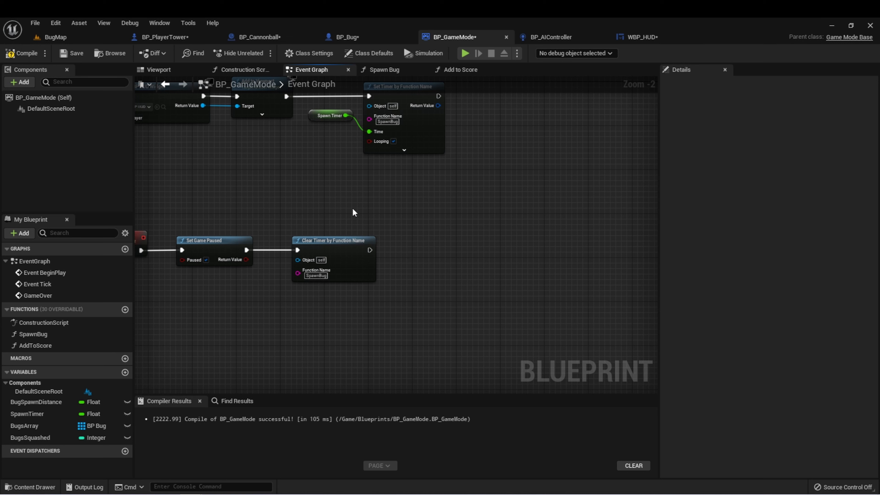
mouse_move(348, 238)
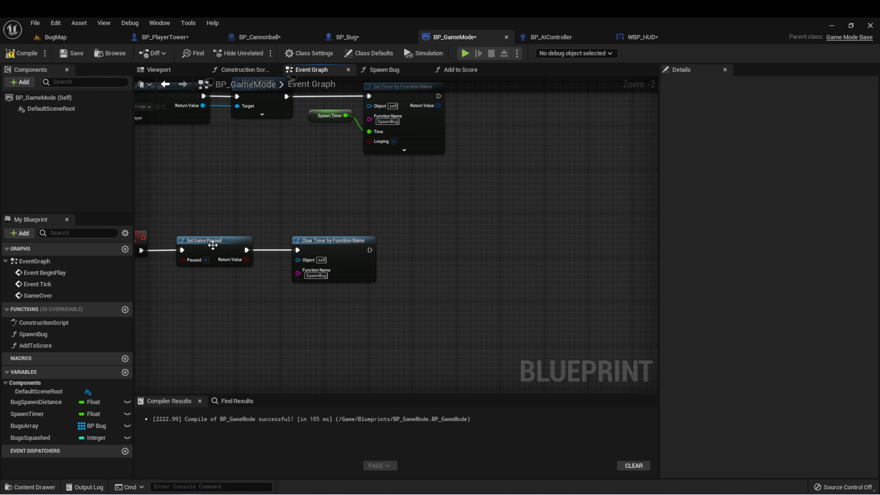
Feed a BugsArray getter into a For Each Loop after the timer is cleared
left_click(24, 426)
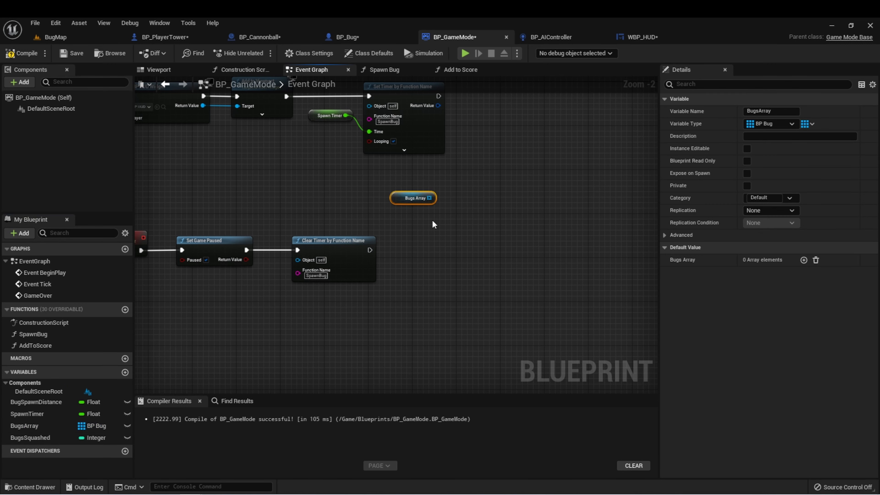
mouse_move(418, 195)
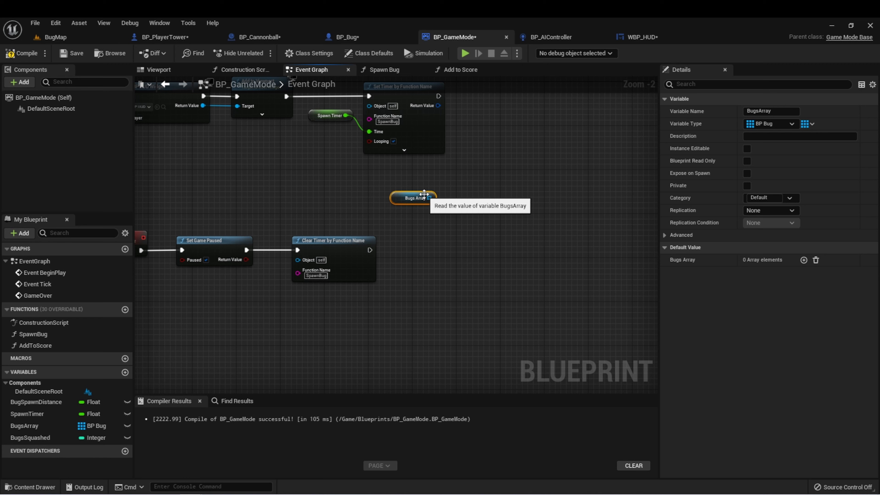
left_click_drag(434, 198, 440, 243)
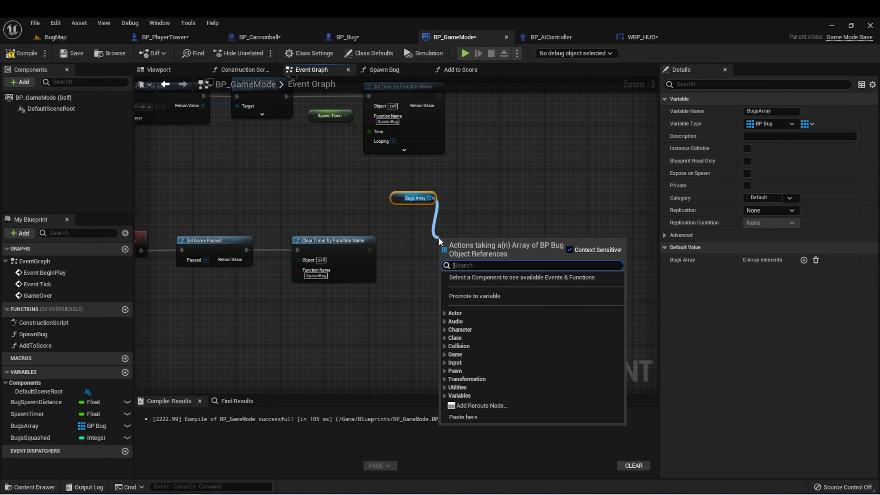
type("for")
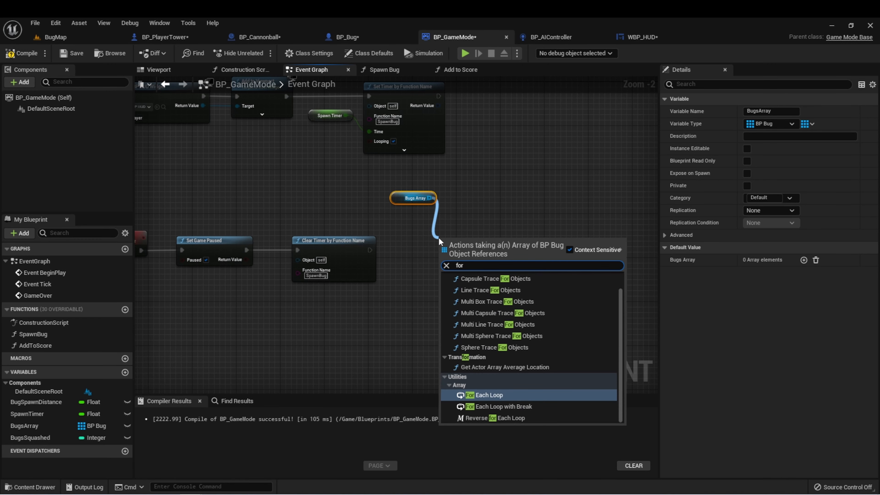
left_click(487, 394)
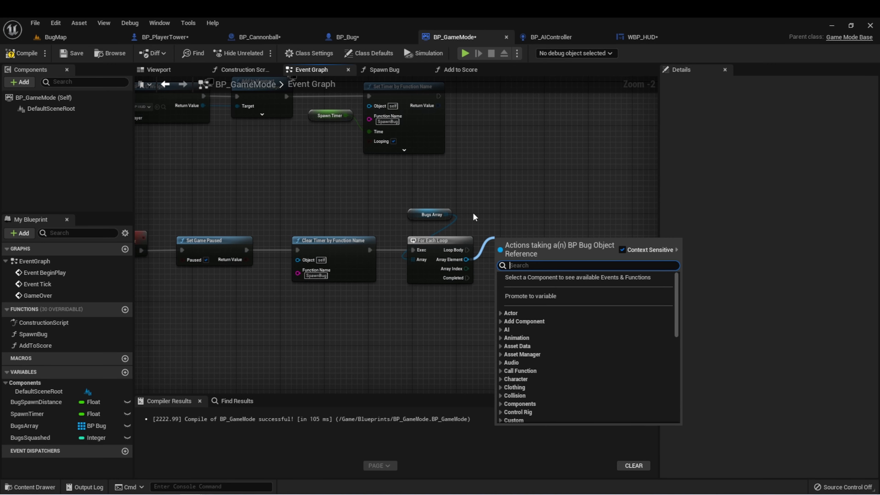
mouse_move(578, 248)
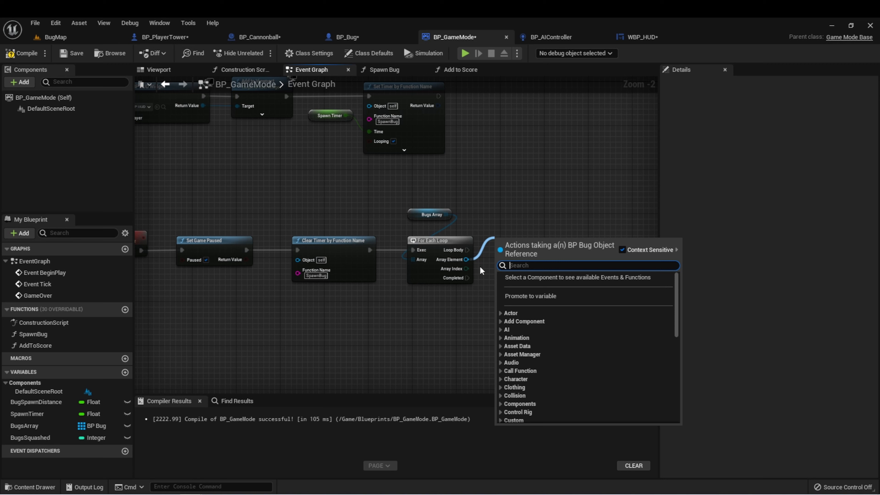
mouse_move(466, 254)
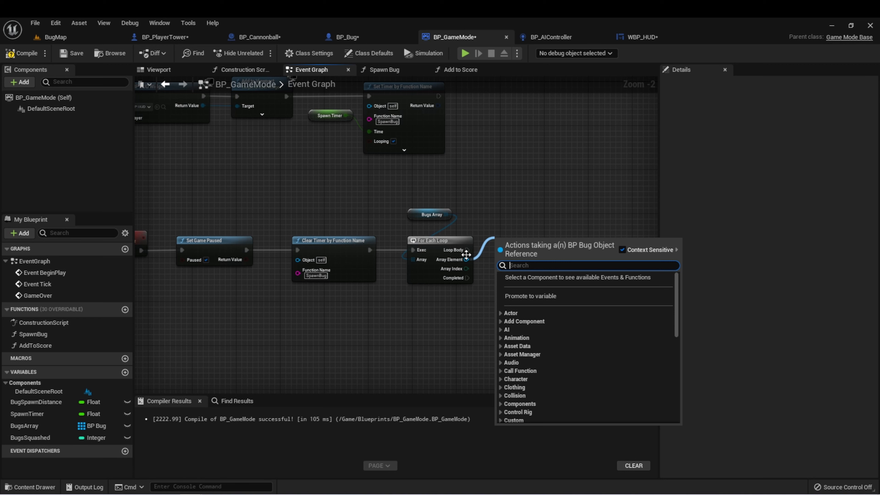
Call Destroy Actor on each array element in the loop body
type("des")
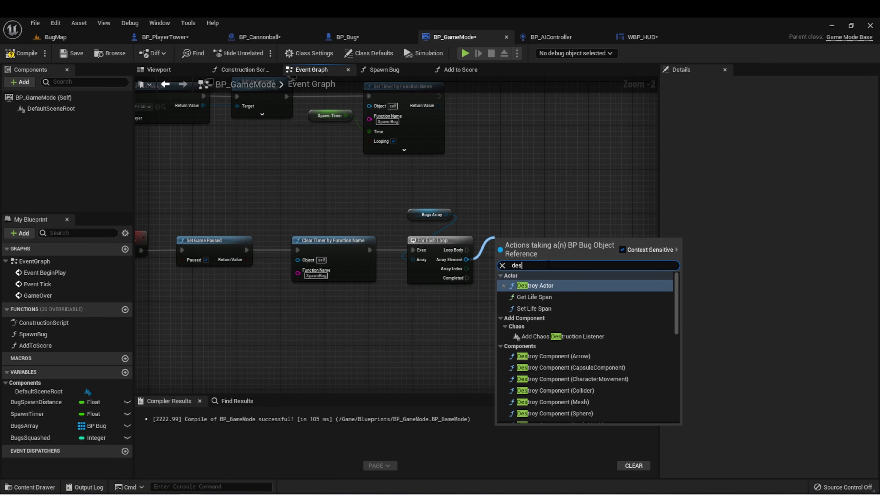
left_click(537, 285)
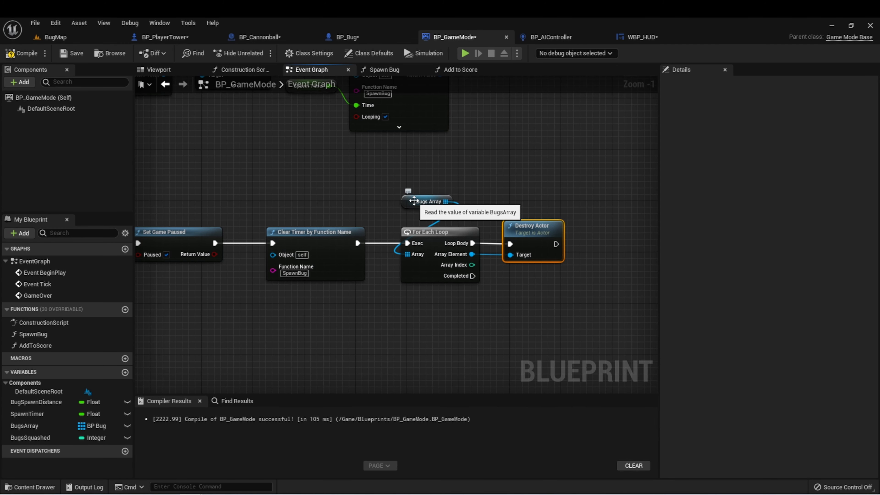
left_click(427, 201)
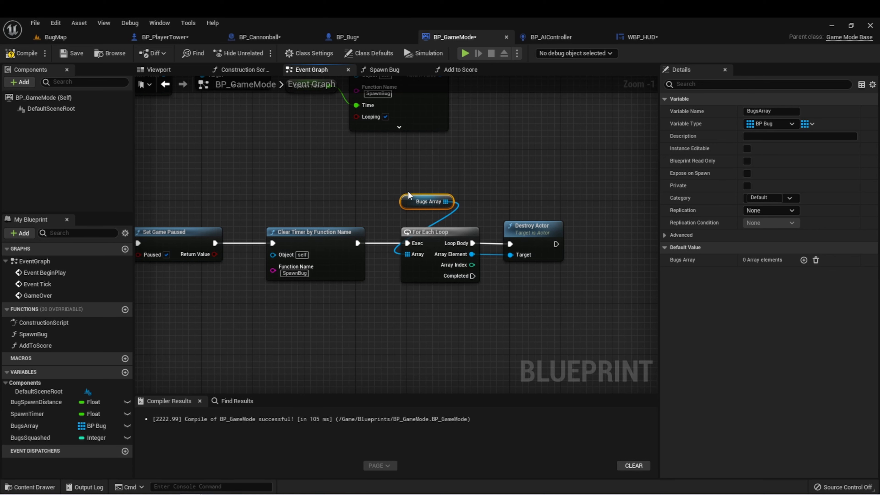
mouse_move(449, 236)
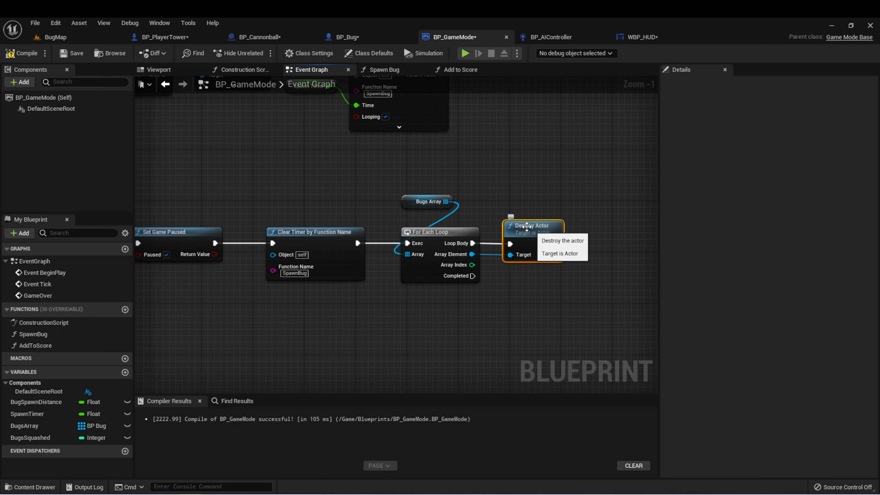
mouse_move(511, 224)
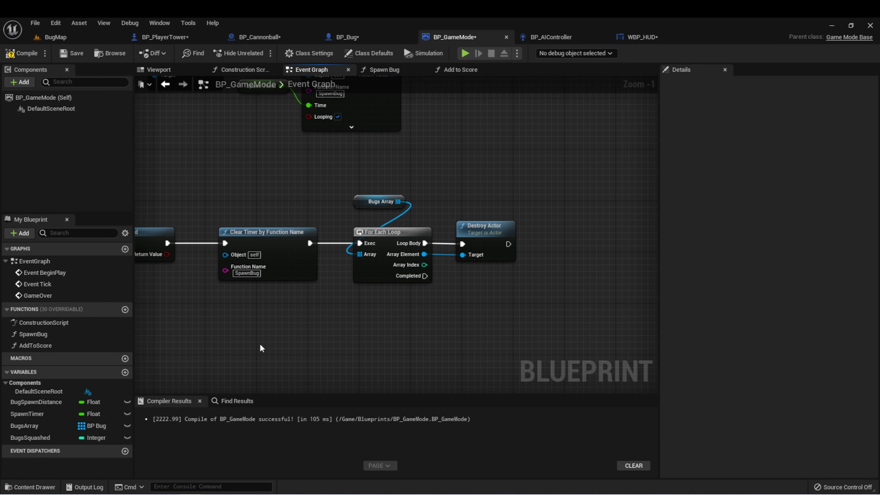
mouse_move(455, 146)
type("g")
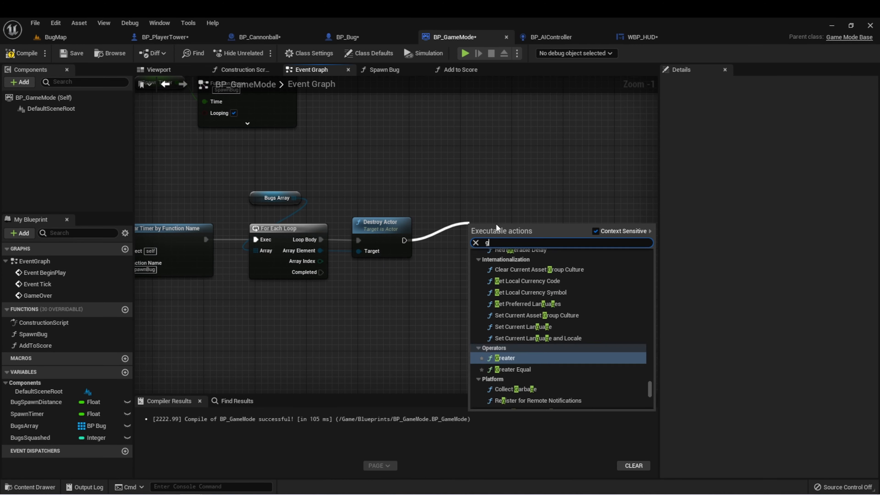
From the loop's Completed pin, find all WBP_HUD widgets with Get All Widgets Of Class
type("etallw")
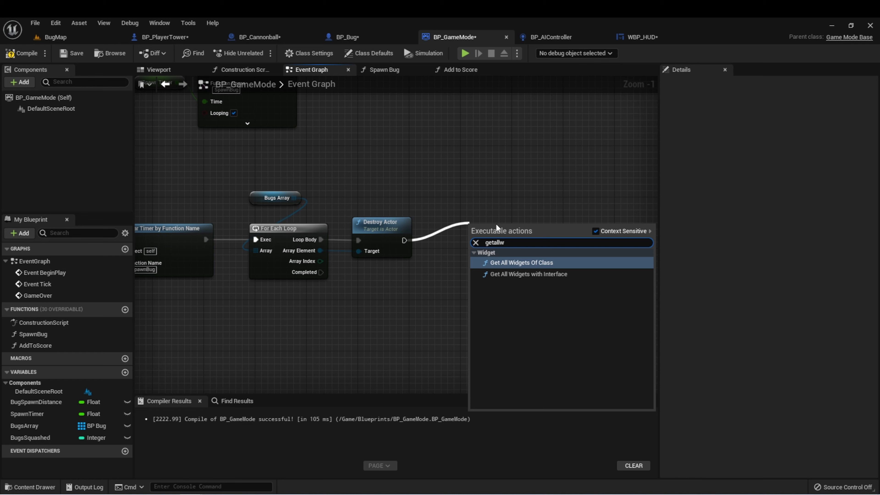
left_click(521, 262)
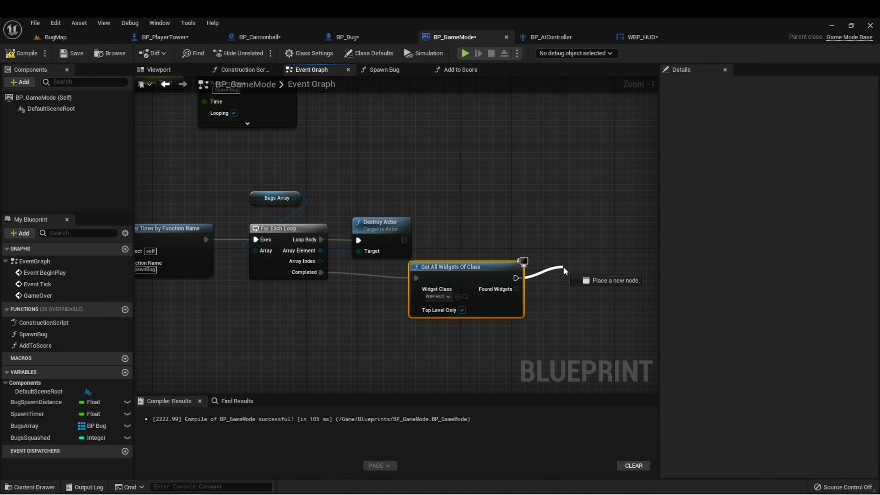
type("pare")
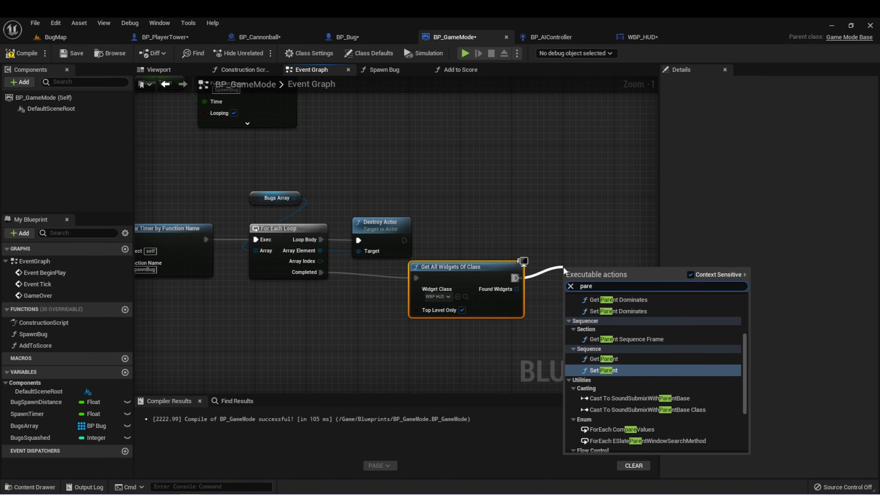
scroll("down", 3)
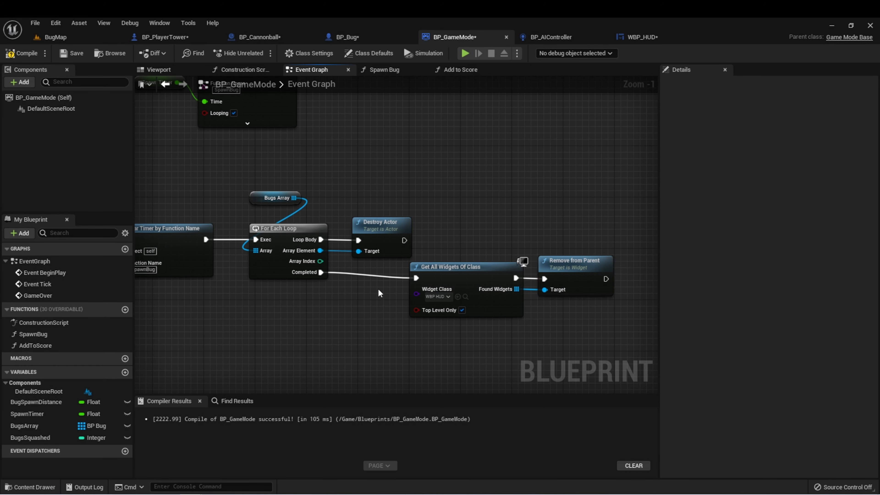
mouse_move(536, 303)
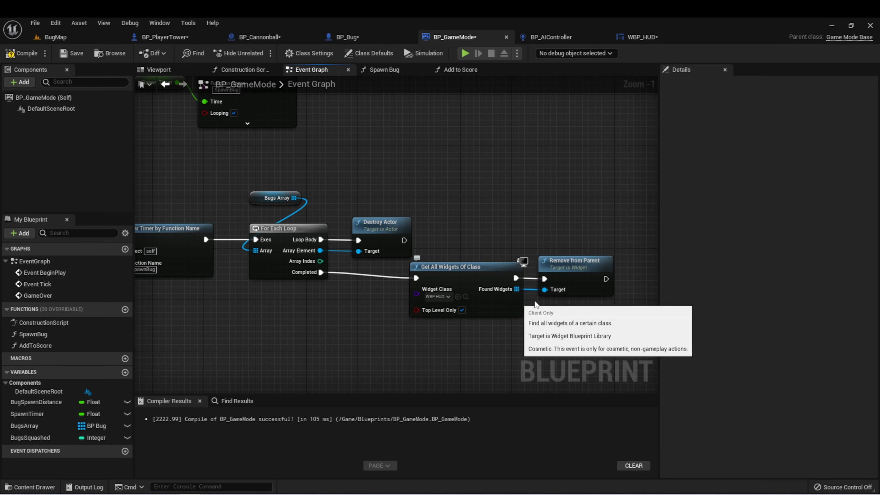
mouse_move(553, 244)
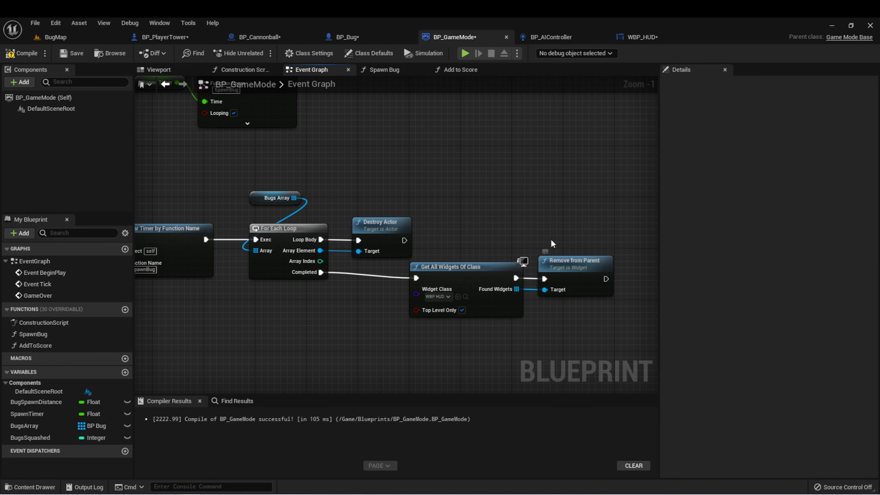
Remove the found HUD widgets from the screen with Remove from Parent
left_click(380, 222)
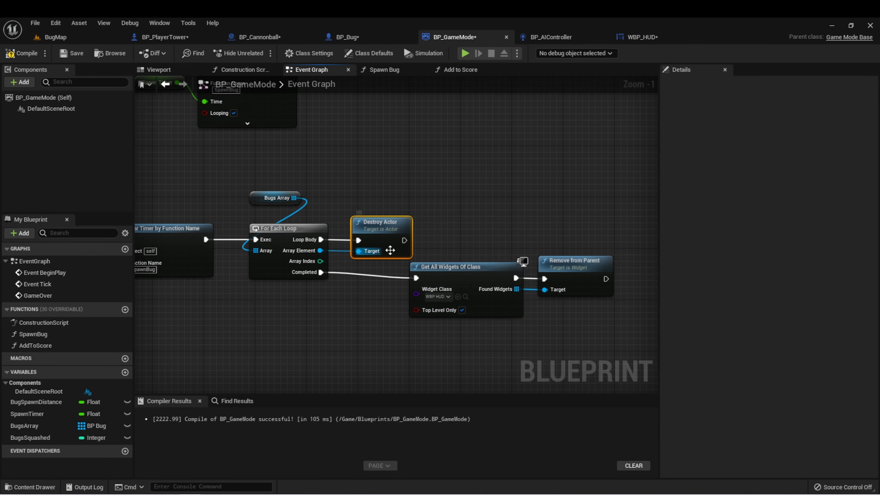
left_click(574, 275)
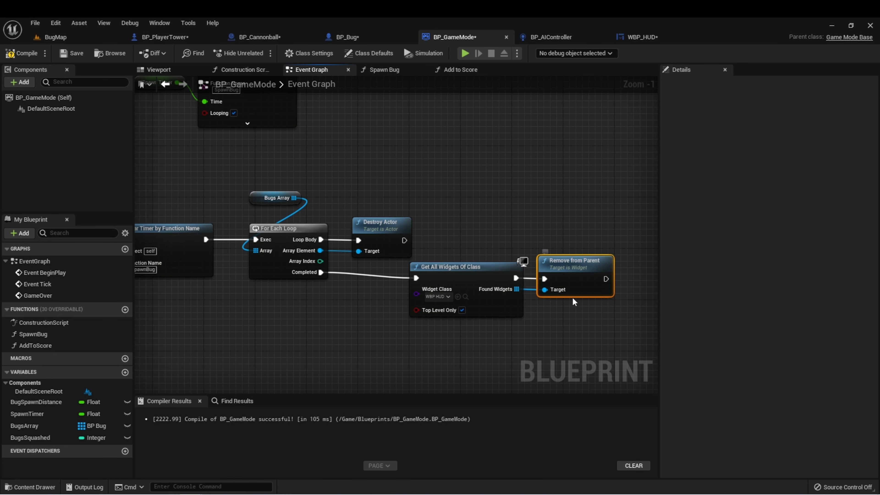
mouse_move(490, 371)
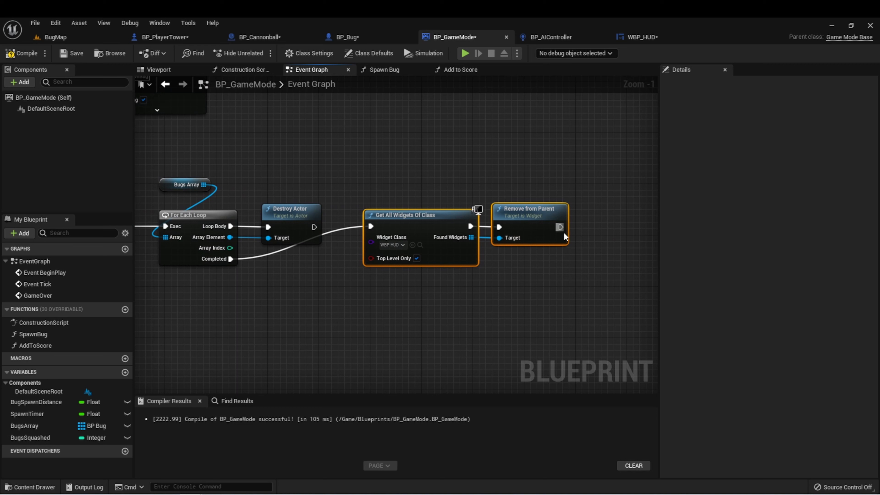
left_click(488, 297)
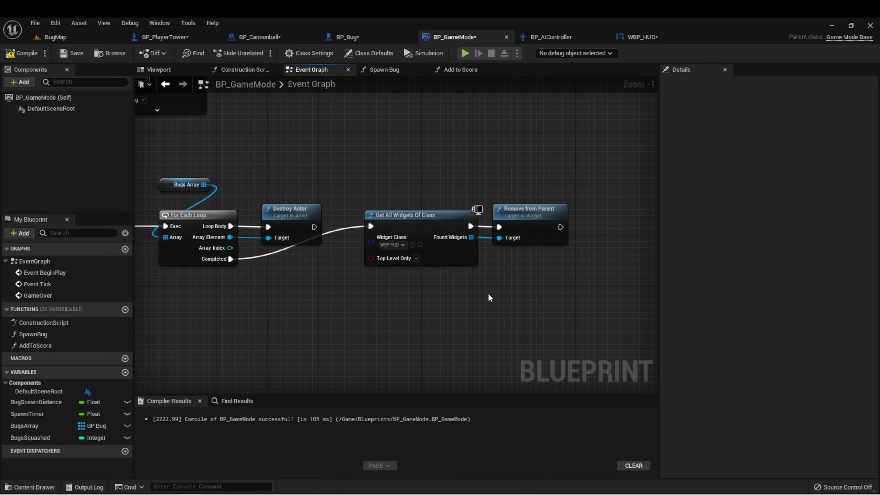
mouse_move(109, 63)
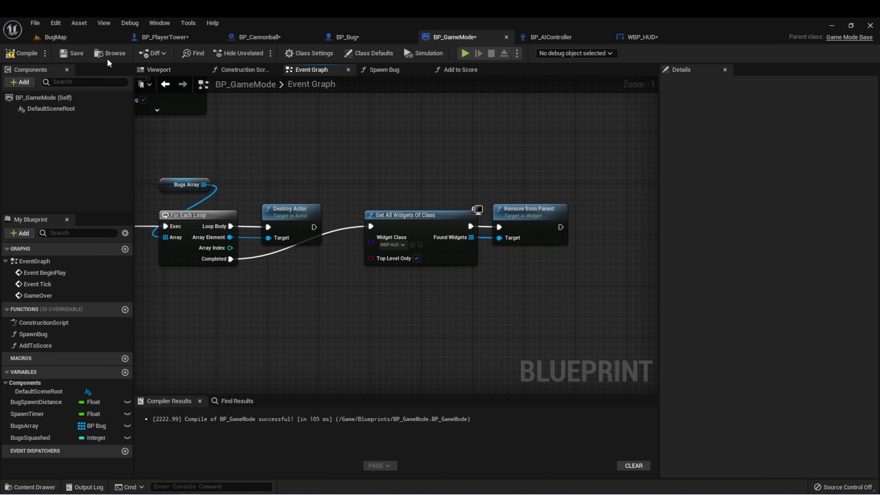
Create a User Widget blueprint named WBP_GameOver in the UI folder and open it
left_click(54, 37)
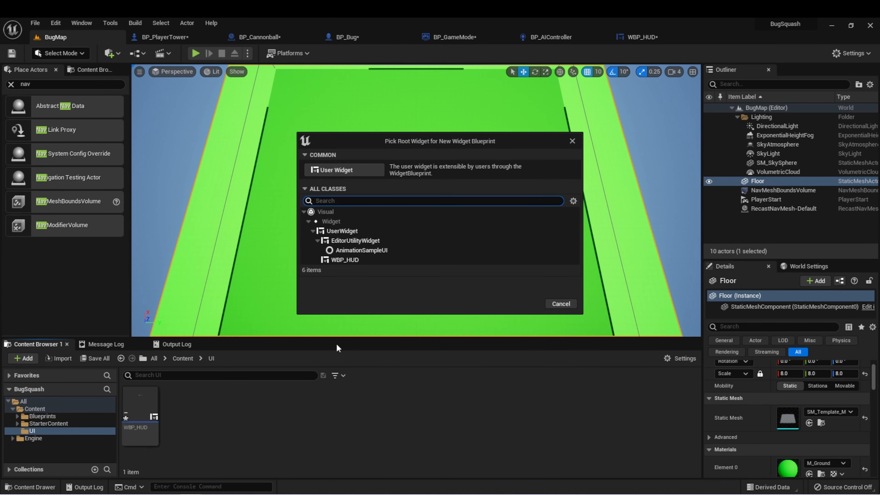
left_click(337, 170)
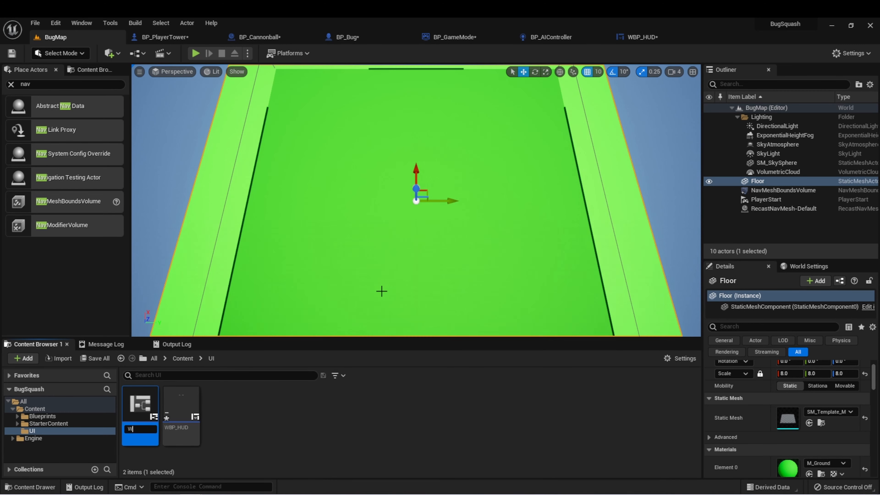
type("BP_G")
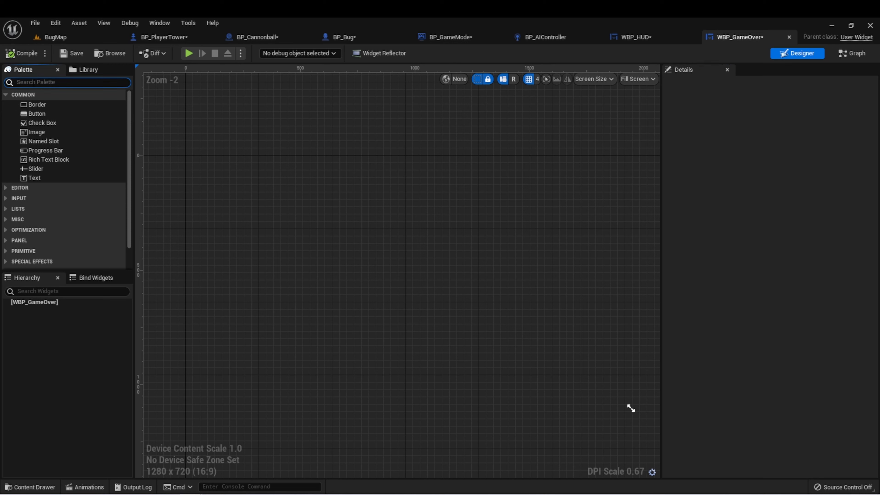
Add a Canvas Panel with a 'Game Over' text block centred above the middle
type("can")
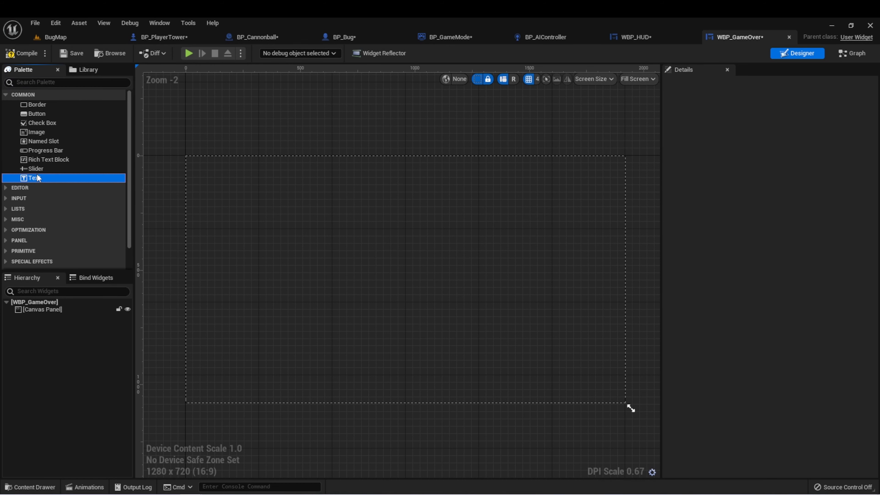
left_click_drag(34, 178, 202, 159)
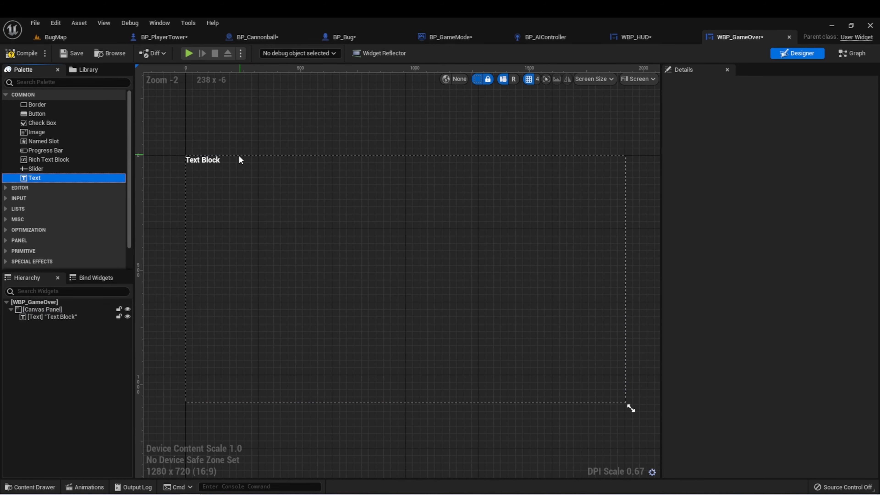
left_click(42, 309)
type("Game Over")
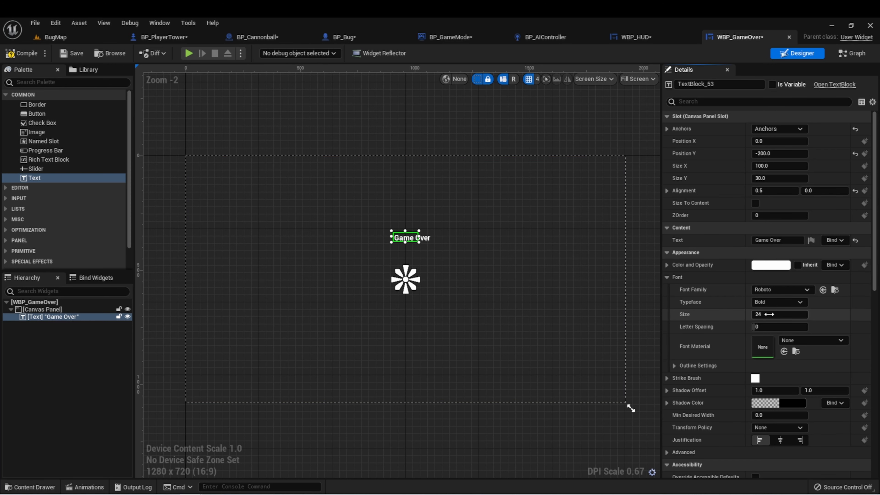
Set the title to size 75, Size To Content, and save WBP_GameOver
type("75")
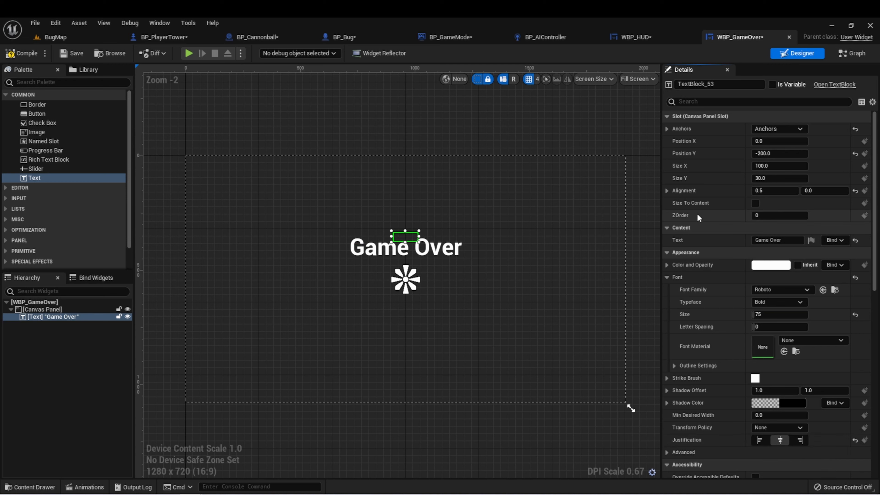
left_click(756, 202)
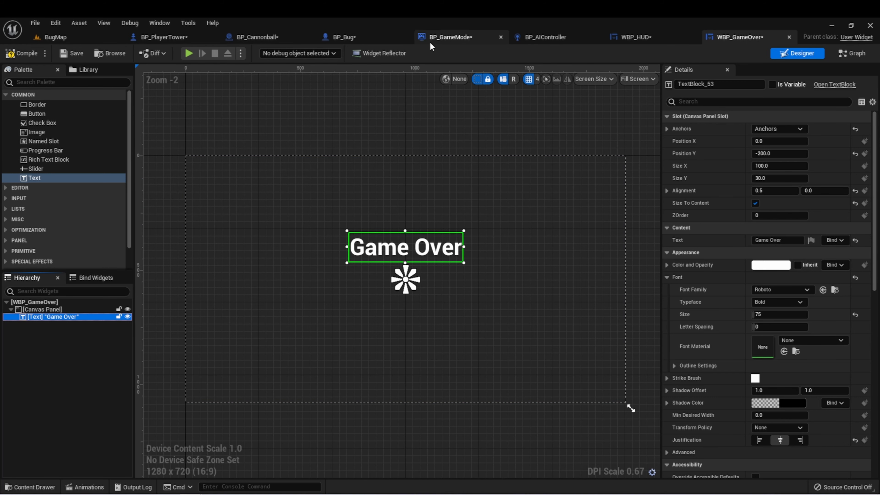
left_click(72, 53)
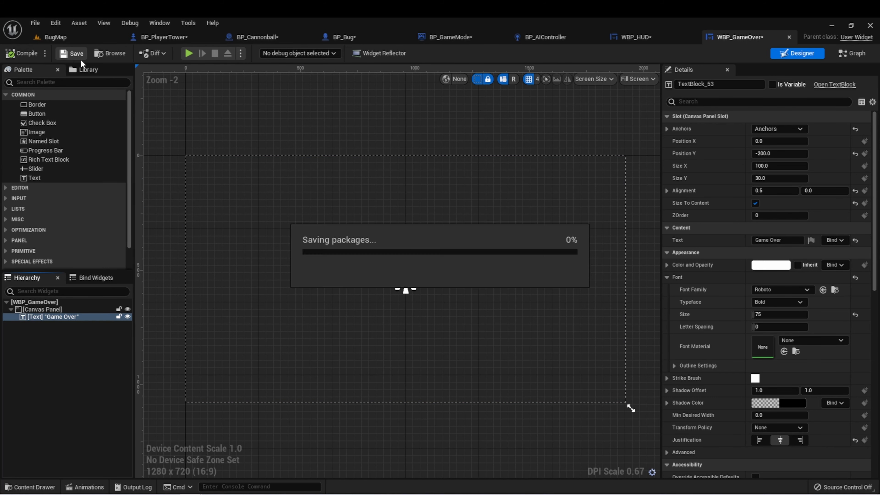
left_click(446, 38)
type("createw")
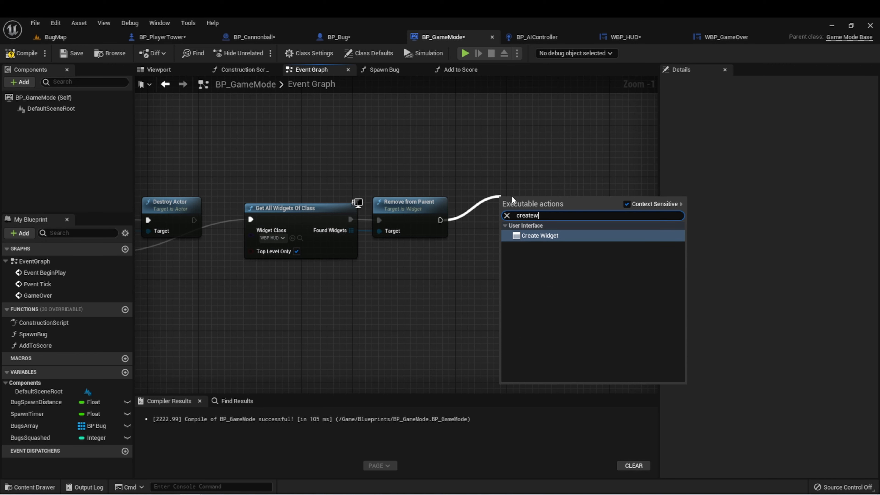
Create a WBP_GameOver widget after Remove from Parent and add it to the viewport
left_click(540, 235)
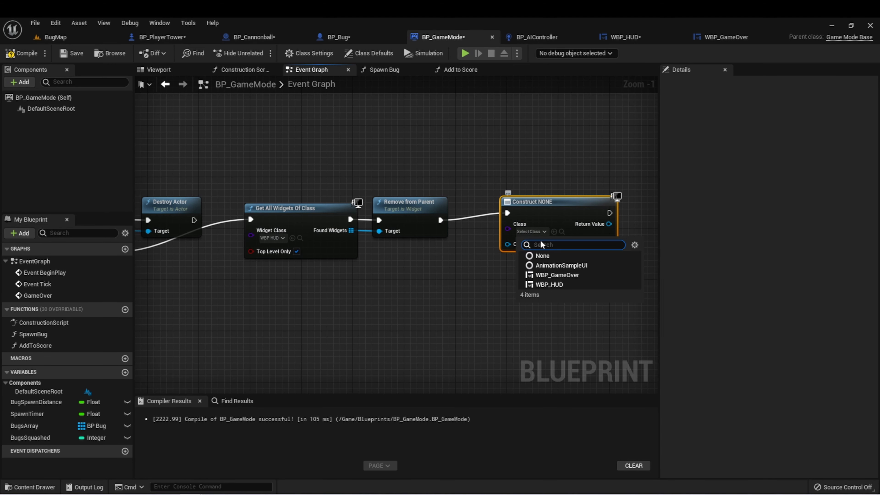
left_click(557, 275)
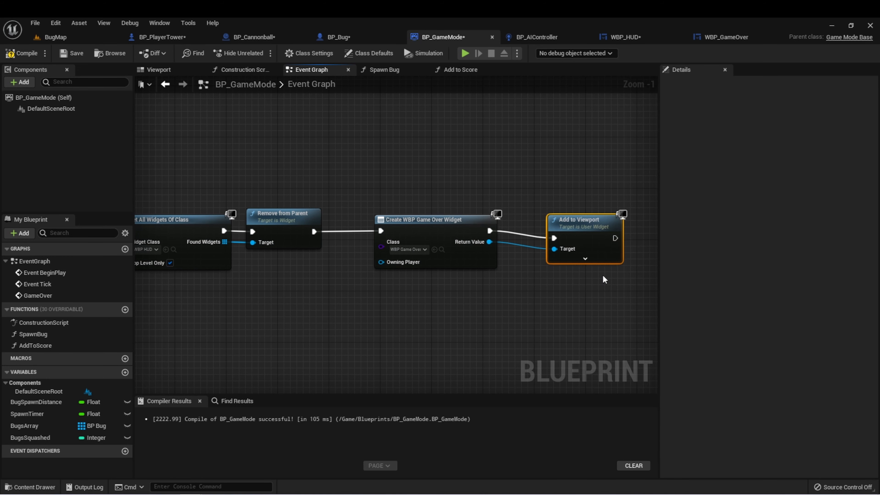
left_click(165, 37)
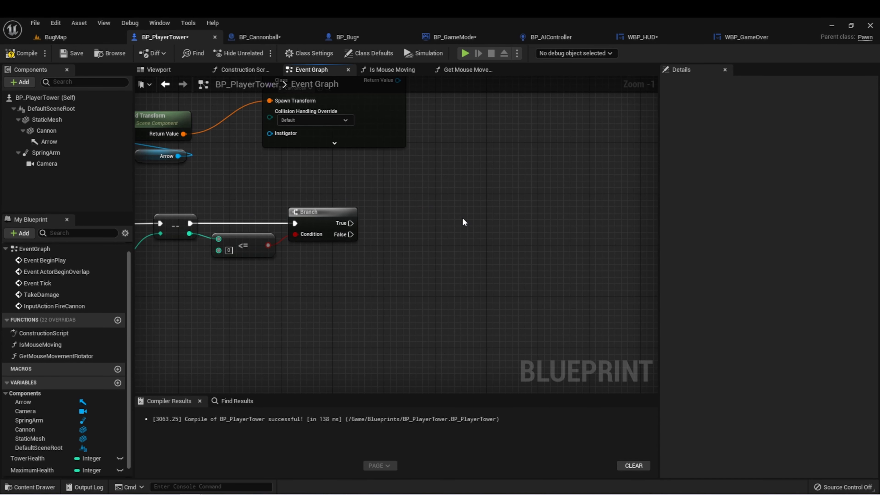
On the tower's low-health branch, cast Get Game Mode to BP_GameMode and call Game Over
left_click_drag(351, 223, 455, 219)
type("getgame")
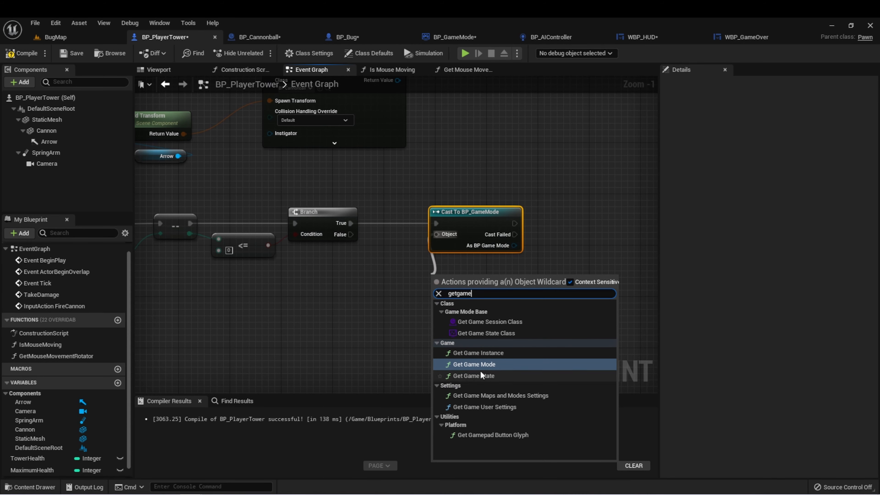
left_click(477, 364)
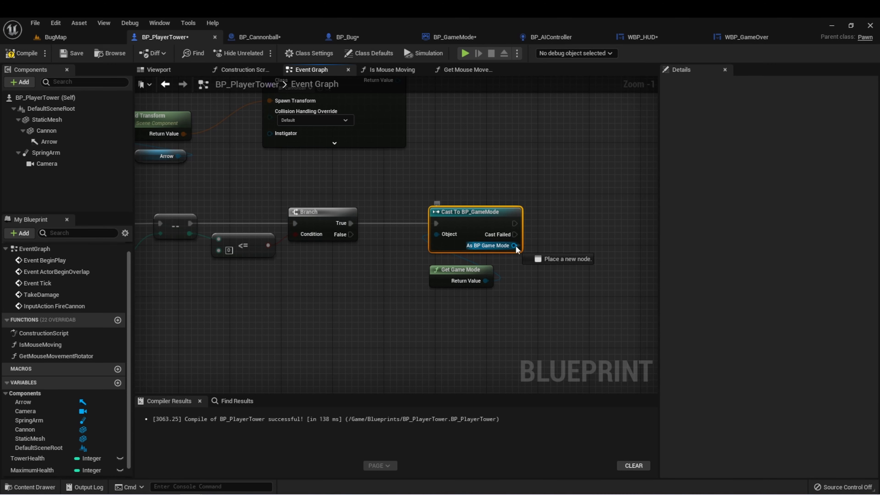
left_click_drag(513, 245, 609, 245)
type("gameov")
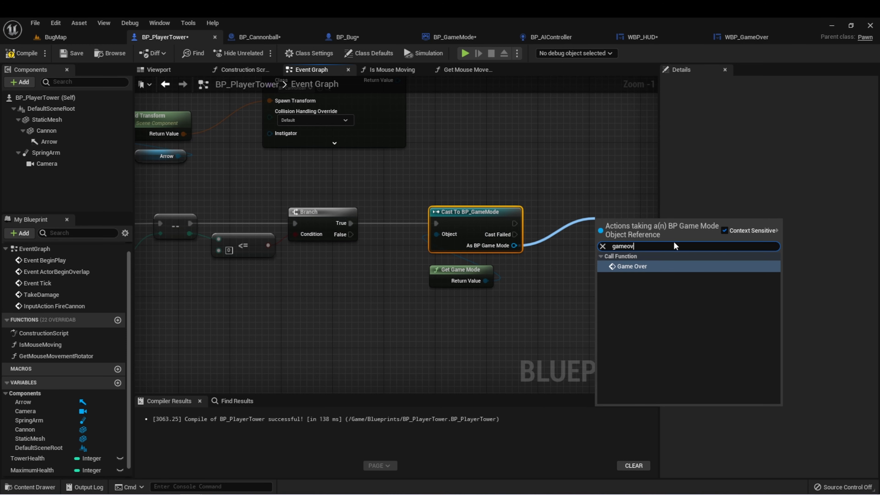
left_click(633, 266)
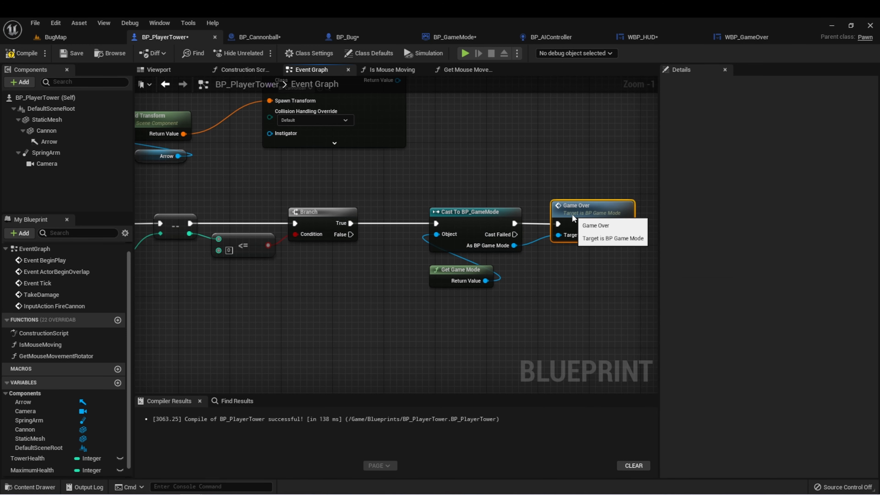
mouse_move(428, 109)
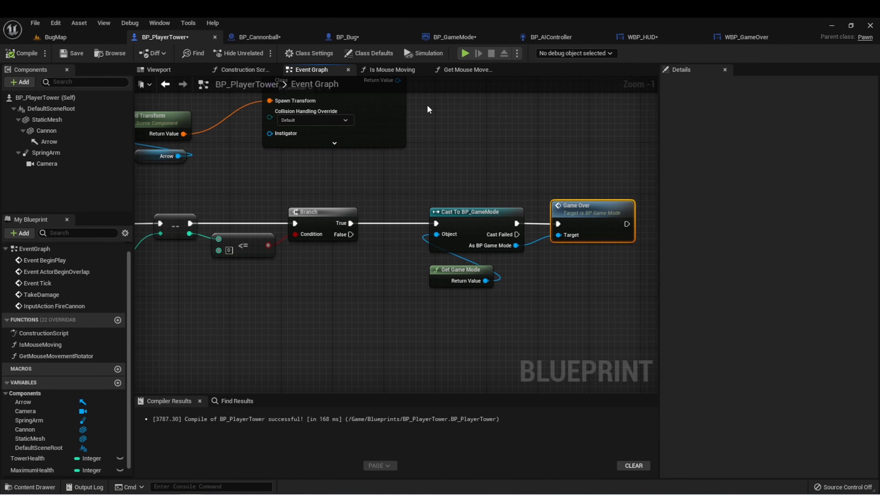
left_click(464, 53)
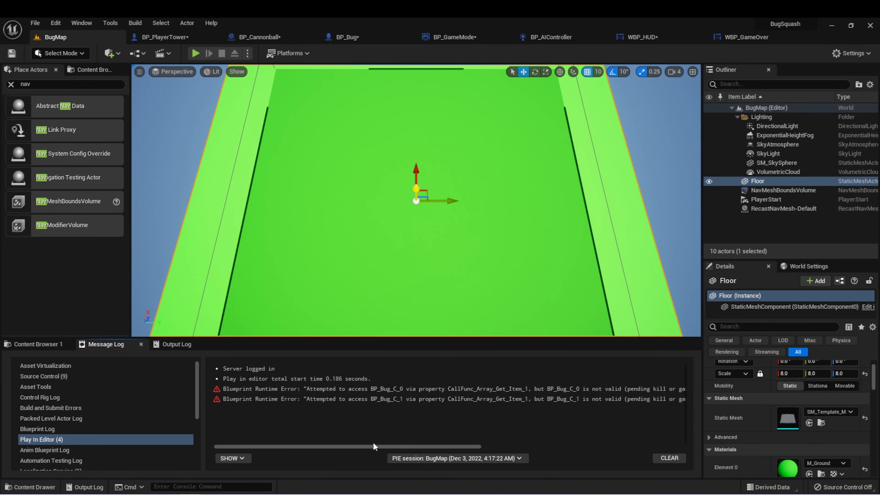
Read the Blueprint runtime errors about invalid bug actors in the Message Log, then reopen BP_GameMode
left_click_drag(373, 446, 437, 450)
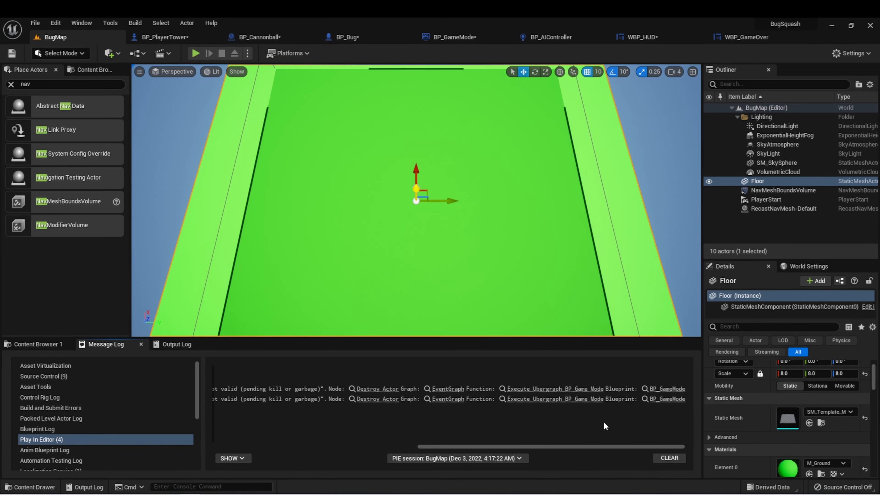
left_click(449, 37)
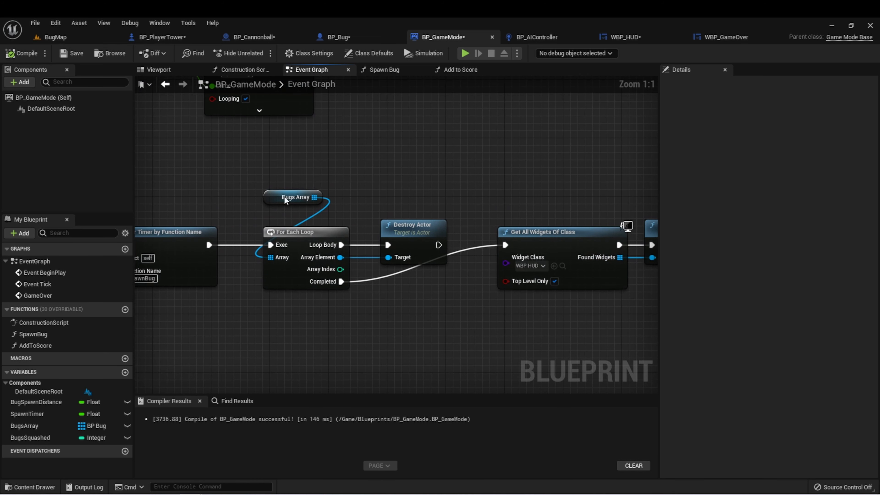
mouse_move(400, 154)
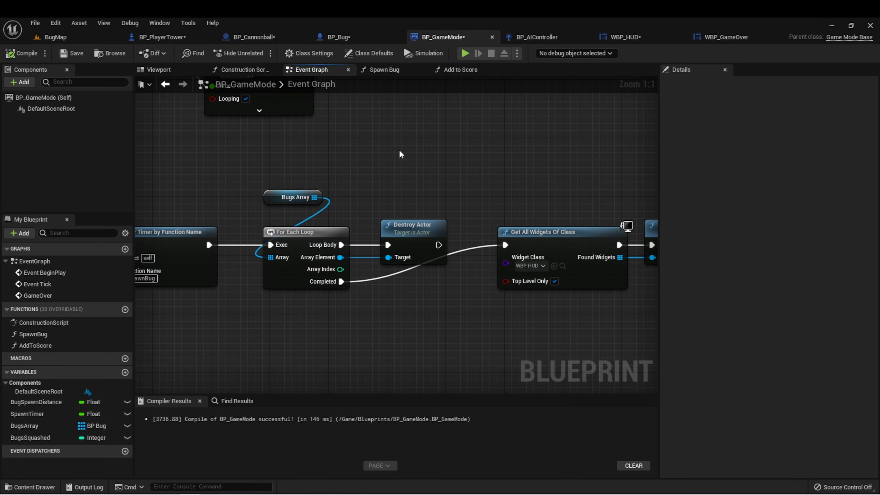
mouse_move(269, 195)
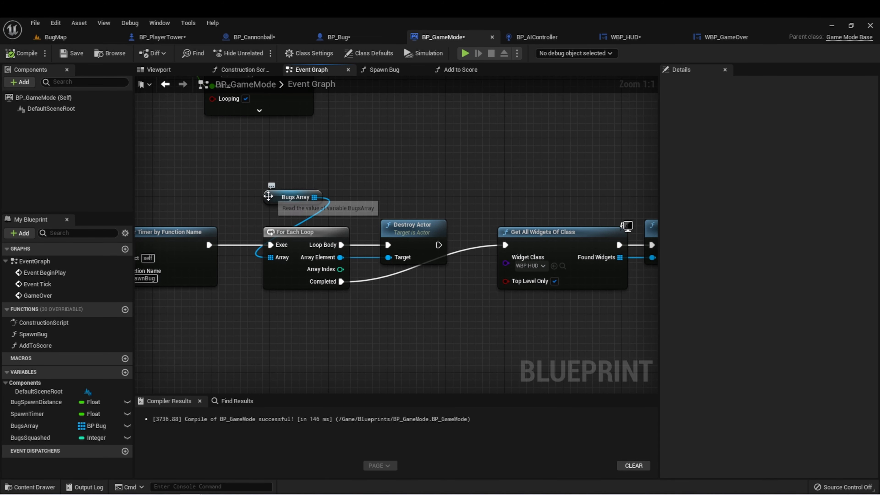
Inspect the Bugs Array variable in BP_GameMode's loop and try an Is Valid check on Loop Body
left_click(295, 197)
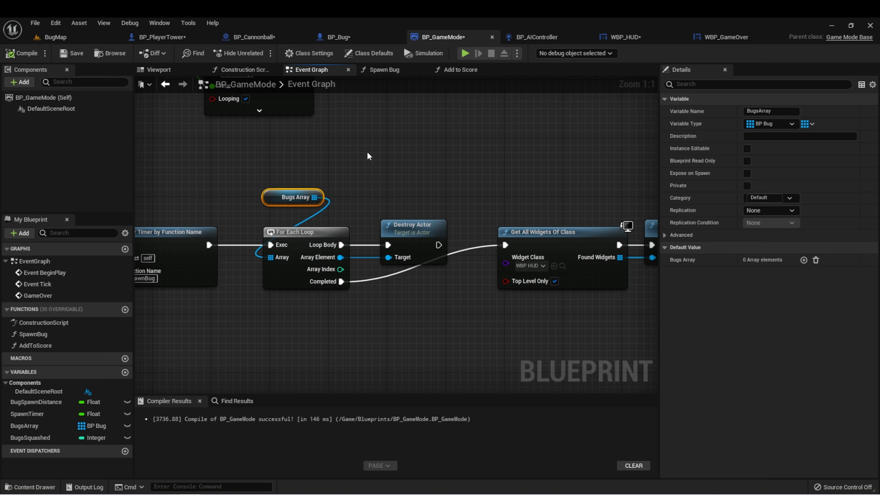
mouse_move(355, 146)
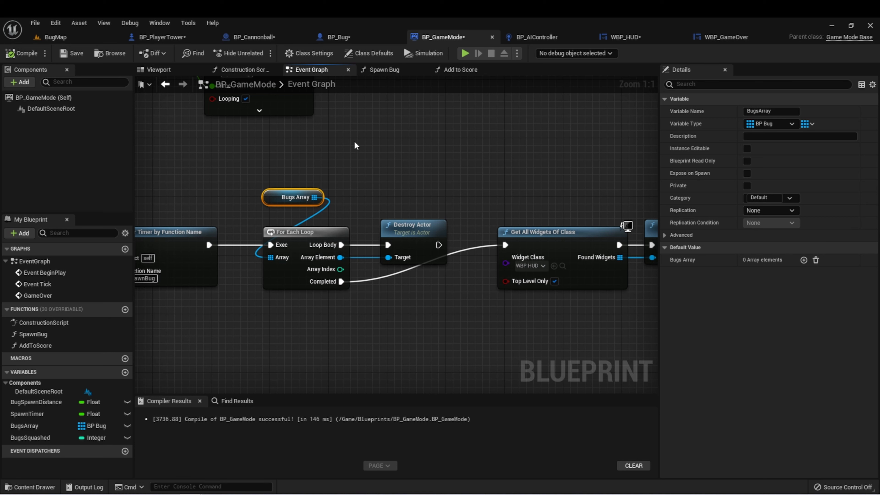
mouse_move(372, 178)
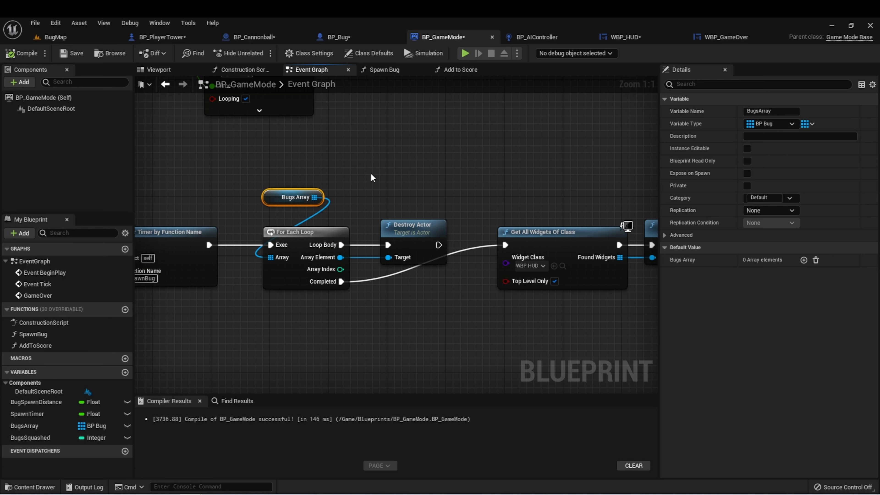
mouse_move(354, 147)
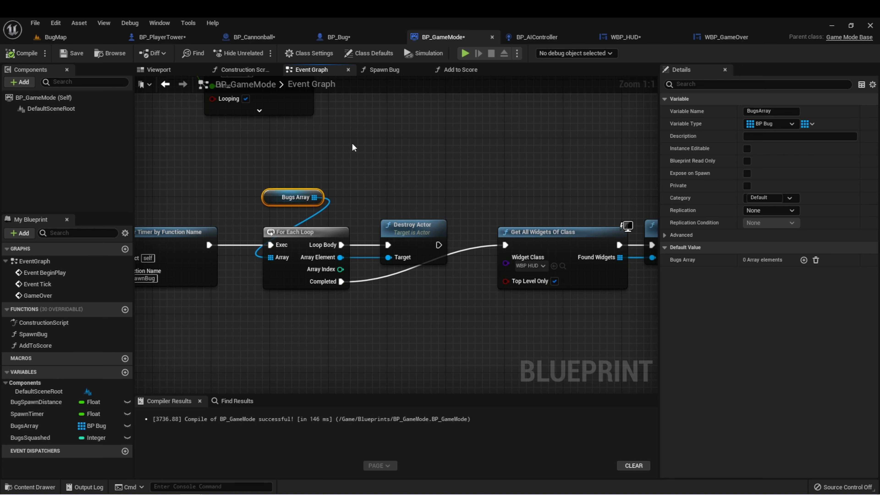
mouse_move(340, 246)
type("i")
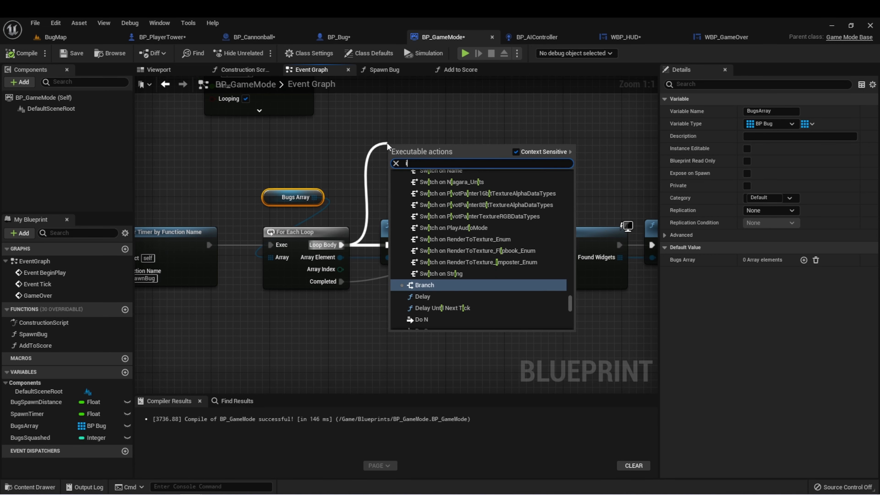
type("sv")
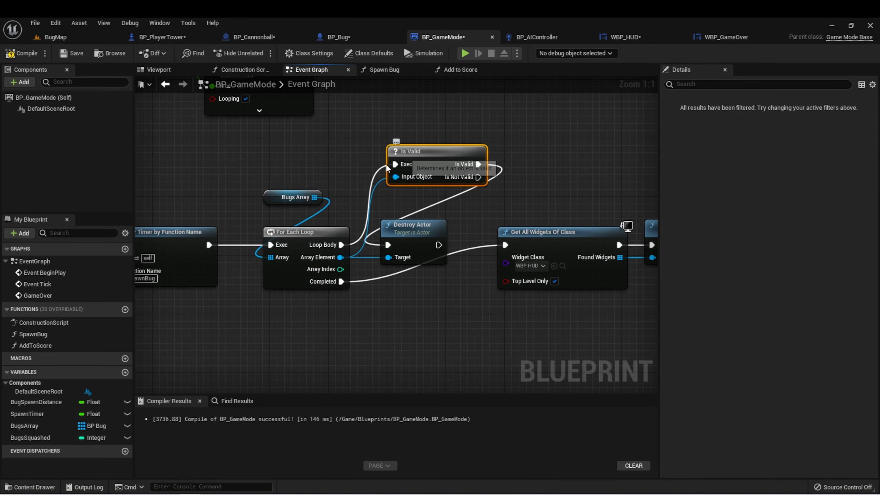
mouse_move(427, 158)
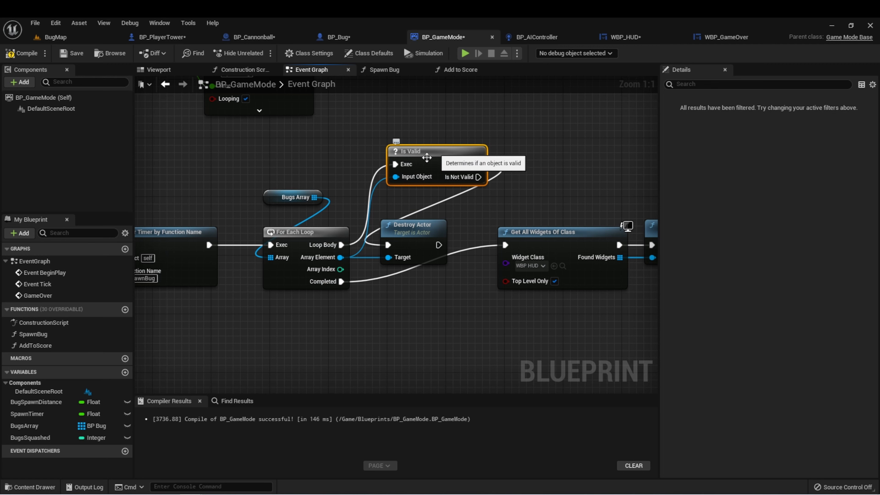
mouse_move(423, 249)
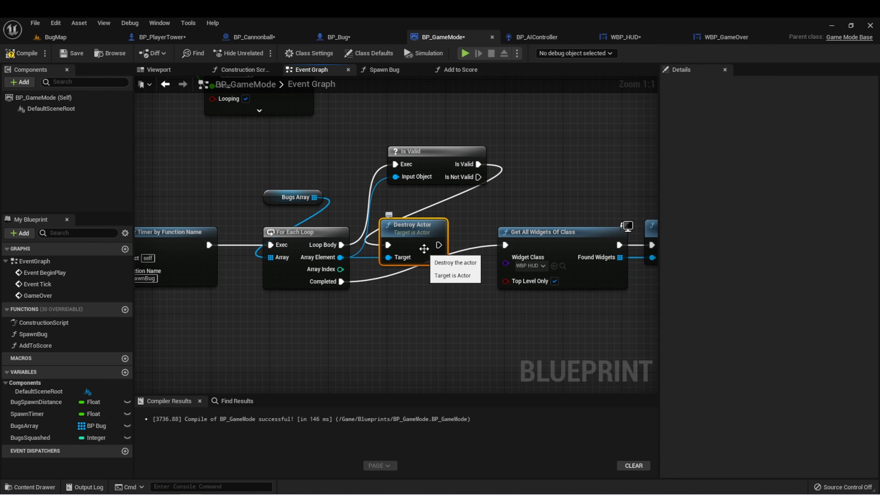
mouse_move(501, 202)
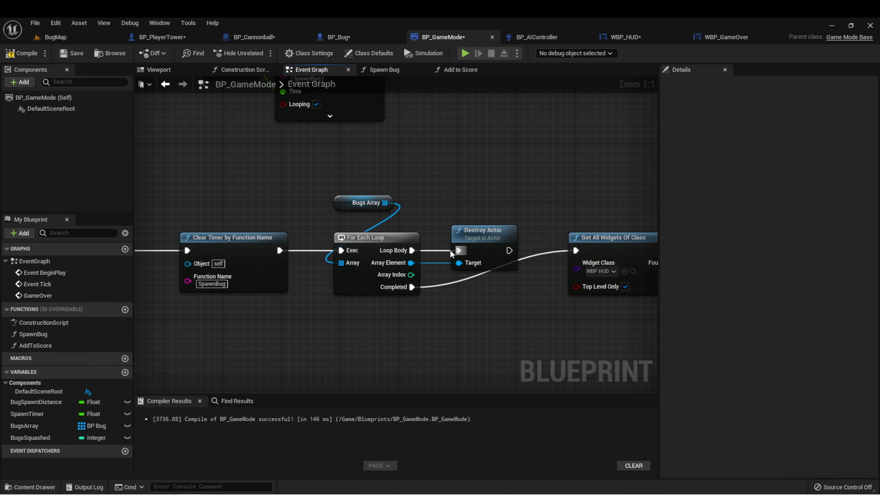
mouse_move(428, 205)
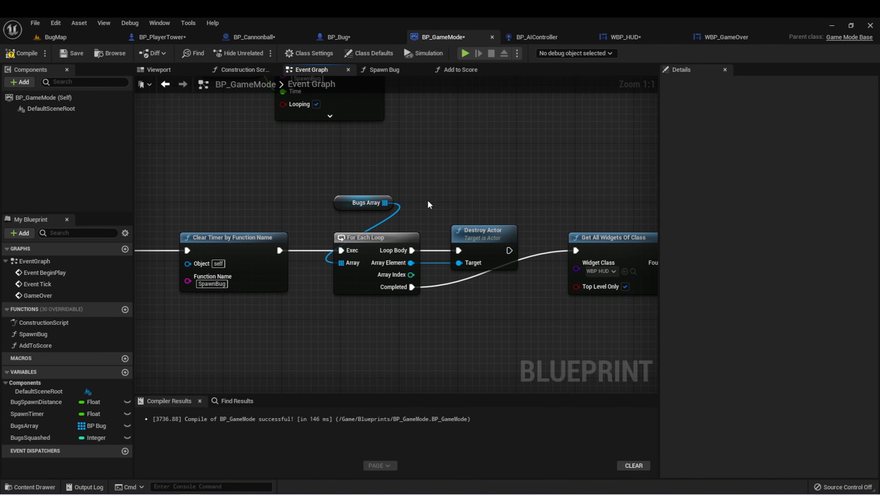
mouse_move(267, 156)
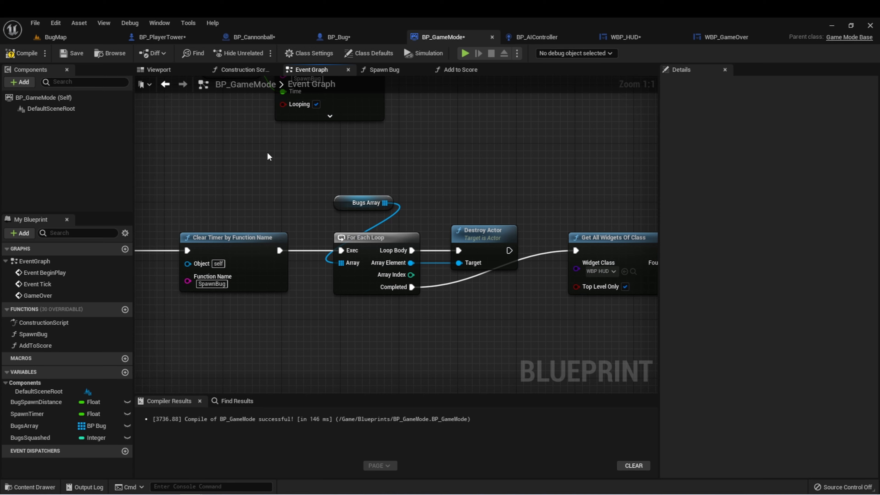
In BP_Bug, wire Remove (game mode's Bugs Array, Self) before Destroy Actor
left_click(345, 37)
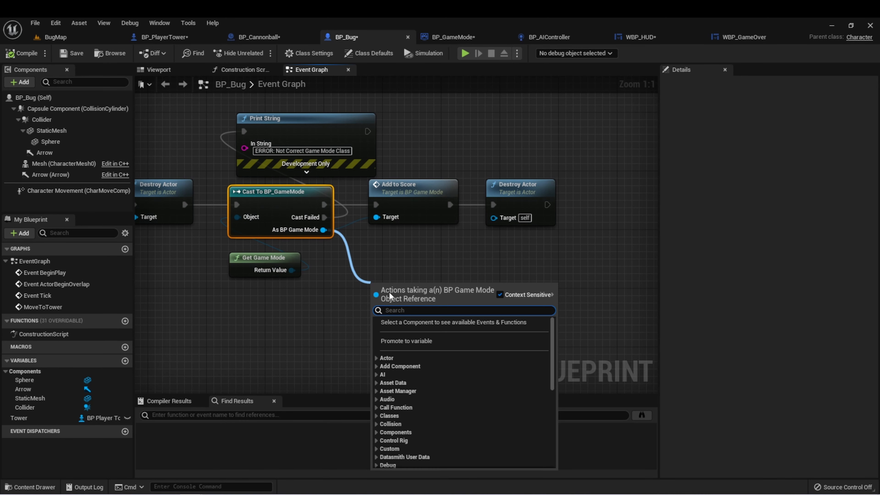
type("bugs")
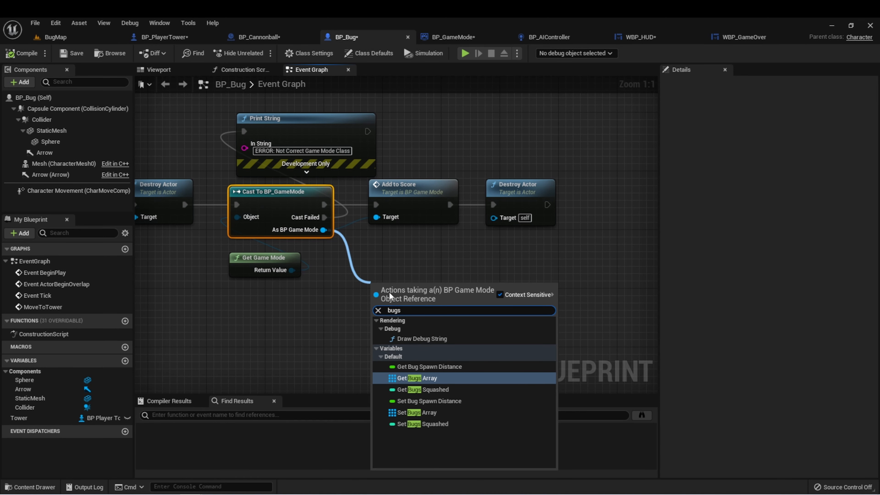
left_click(418, 378)
type("remo")
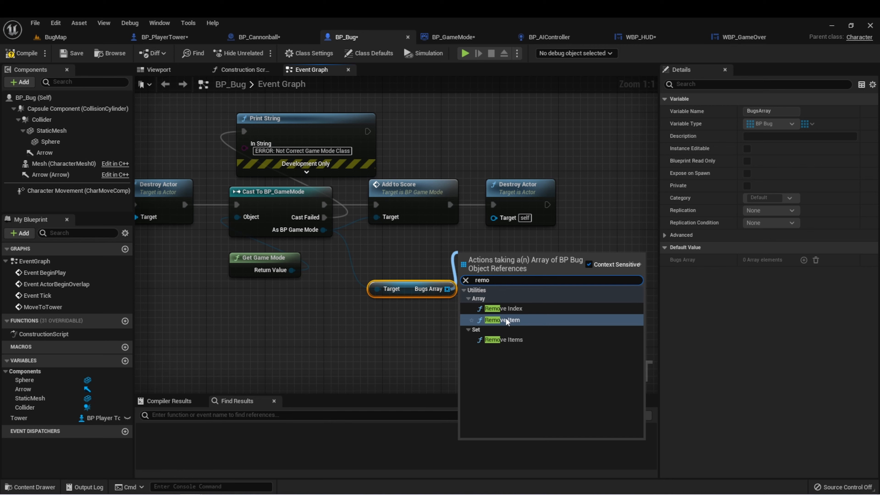
left_click(502, 319)
type("self")
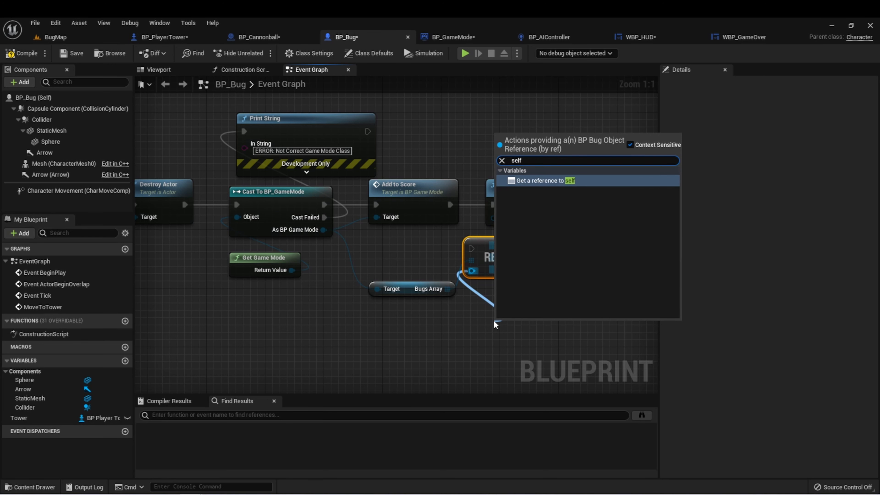
left_click(545, 181)
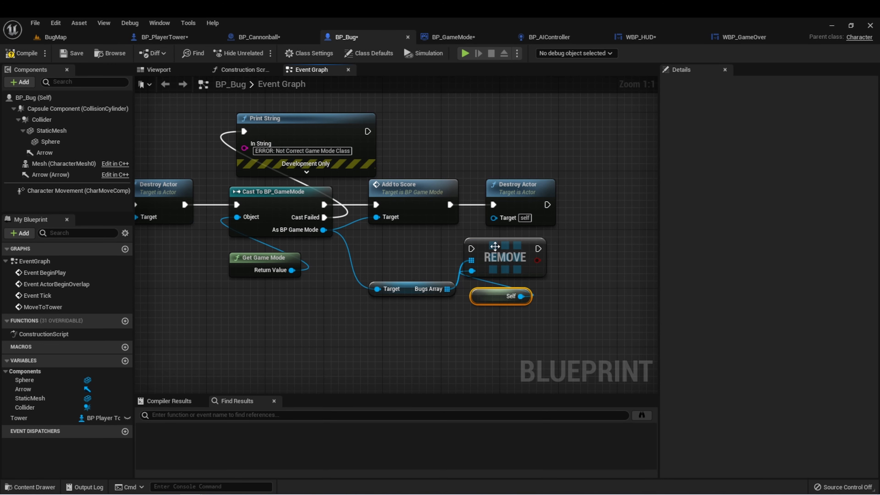
mouse_move(454, 251)
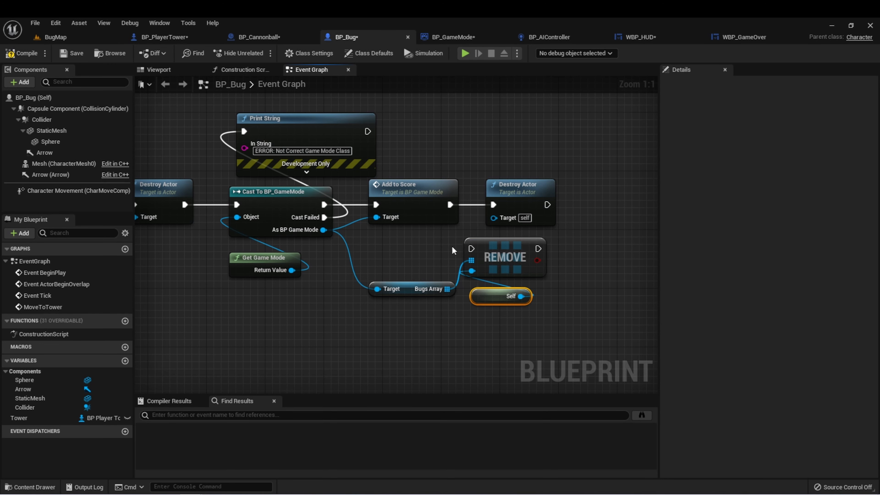
mouse_move(522, 230)
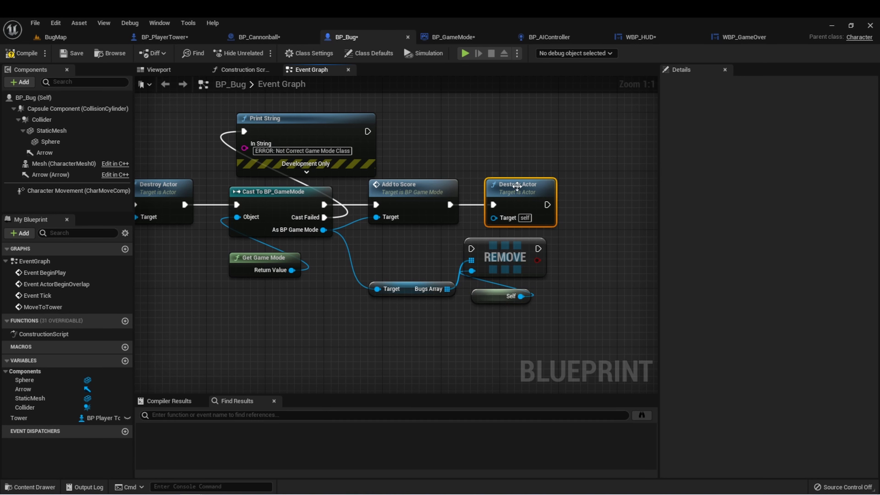
mouse_move(505, 141)
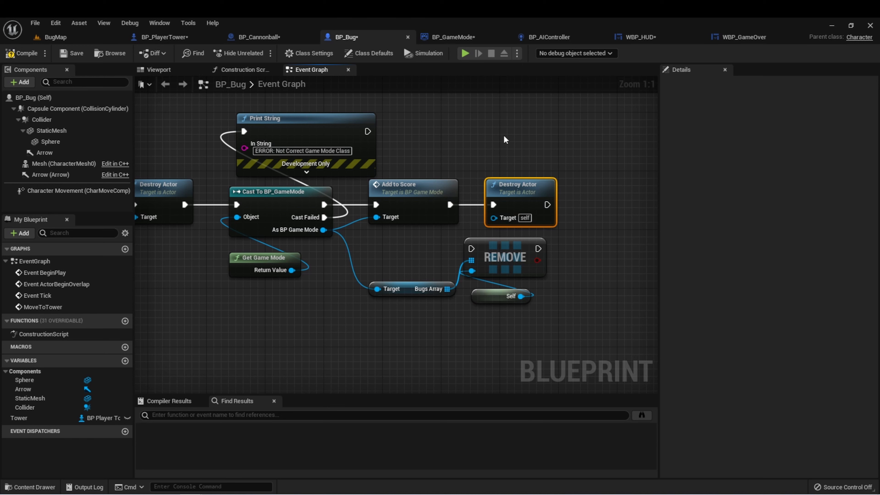
mouse_move(504, 138)
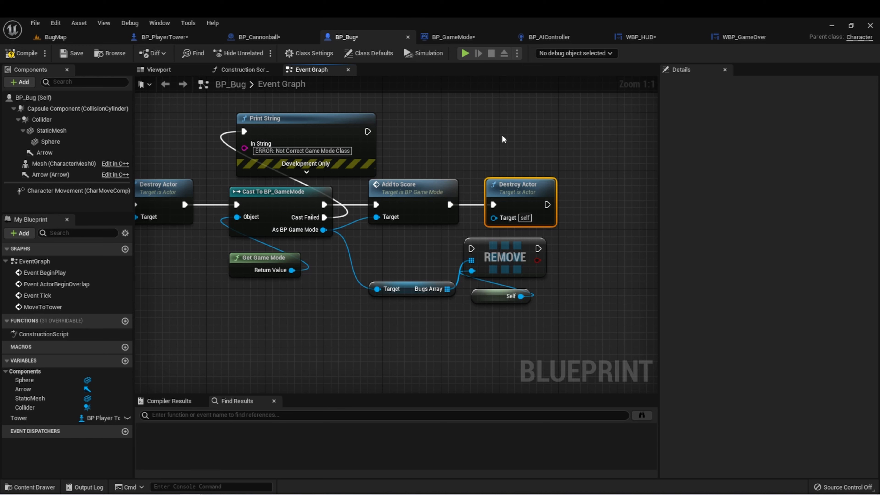
mouse_move(492, 182)
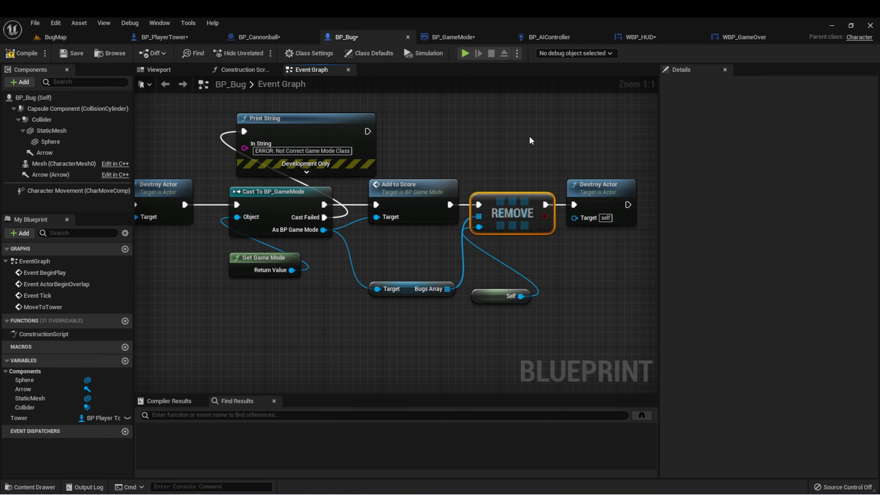
mouse_move(473, 292)
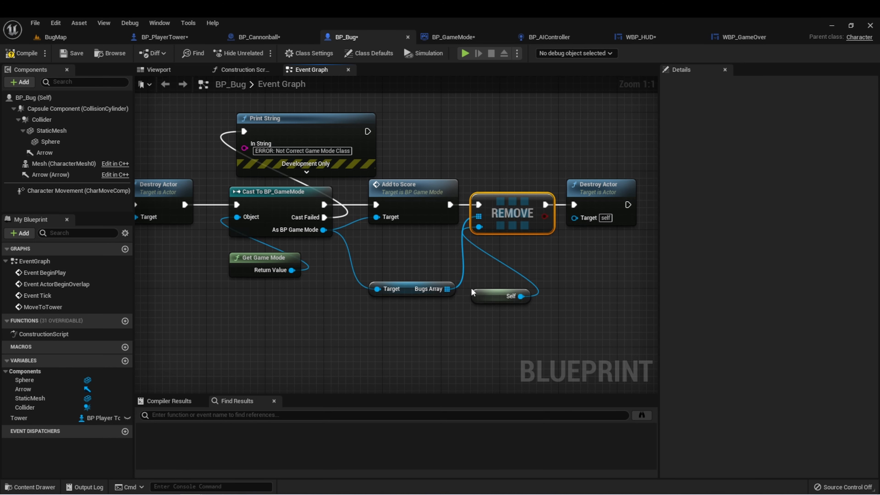
mouse_move(438, 290)
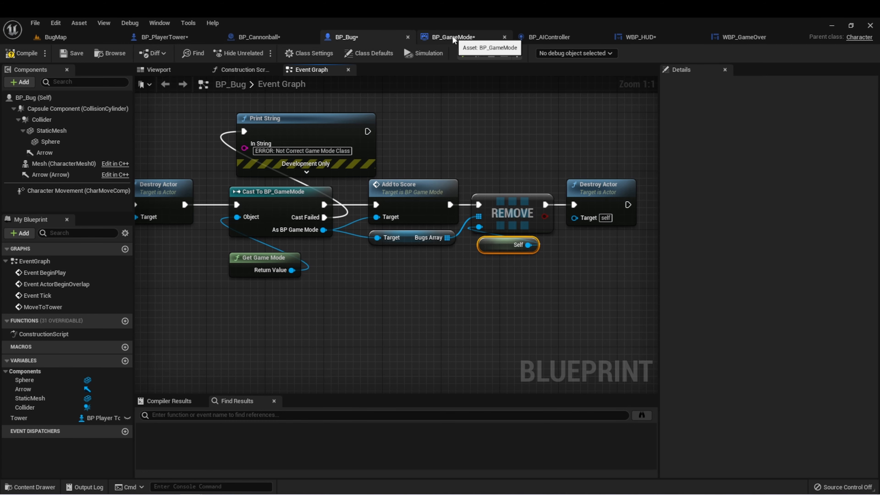
Collapse BP_GameMode's bug-destroying loop into a function named DestroyBugs
left_click(453, 37)
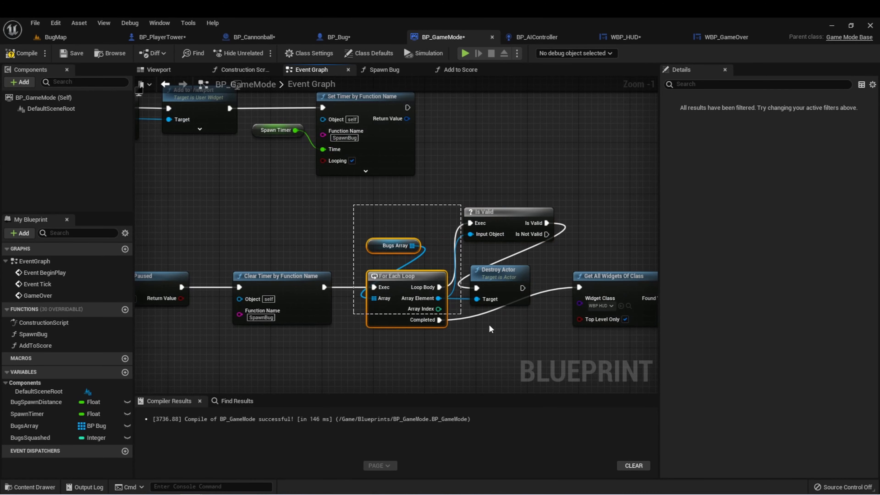
right_click(398, 283)
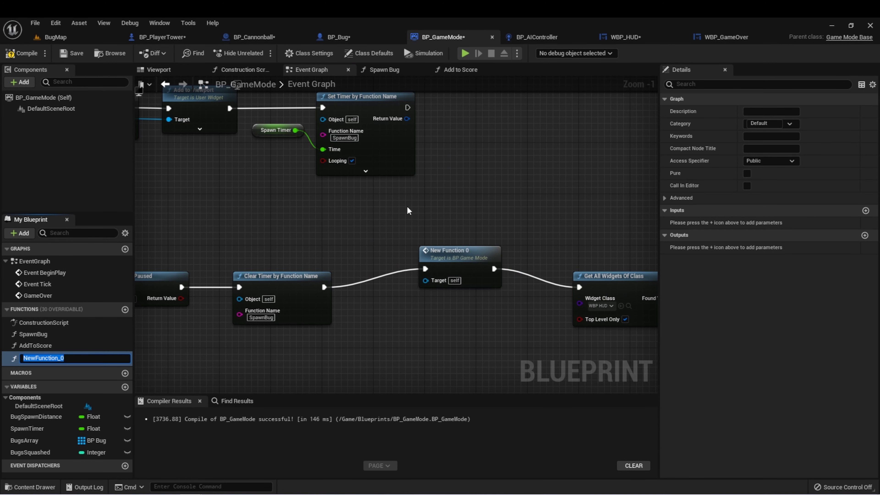
type("DestroyBugs")
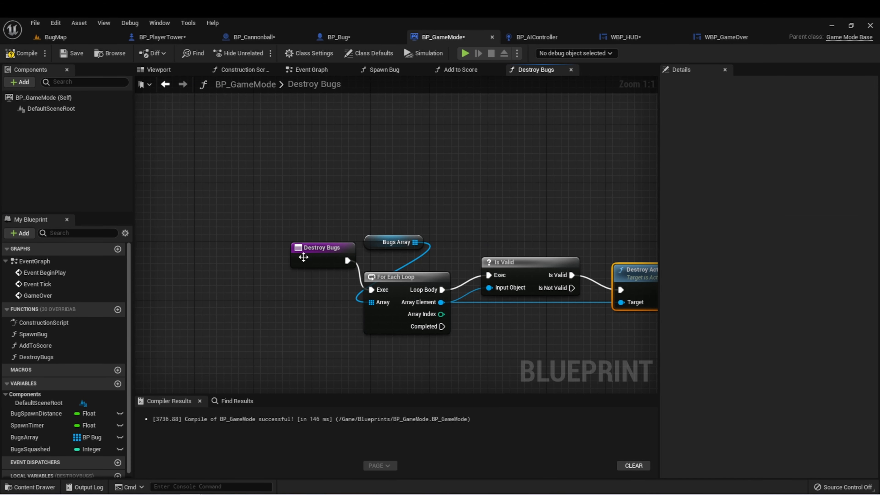
left_click(730, 38)
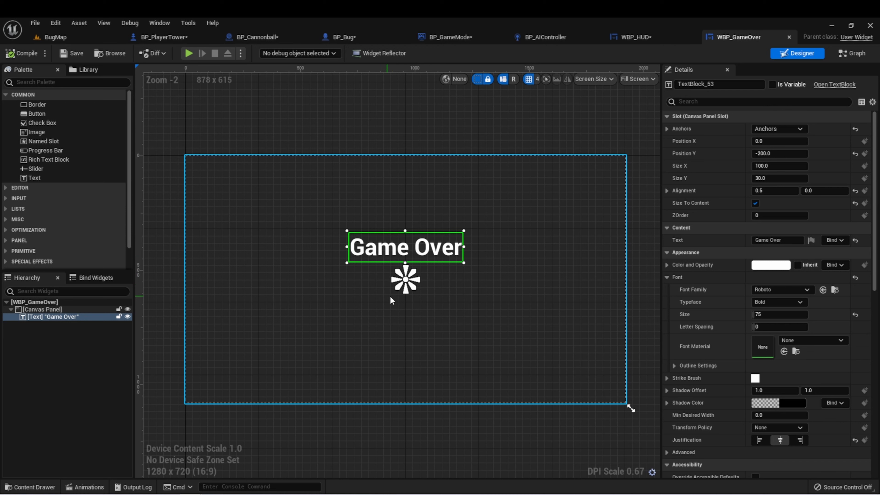
mouse_move(380, 303)
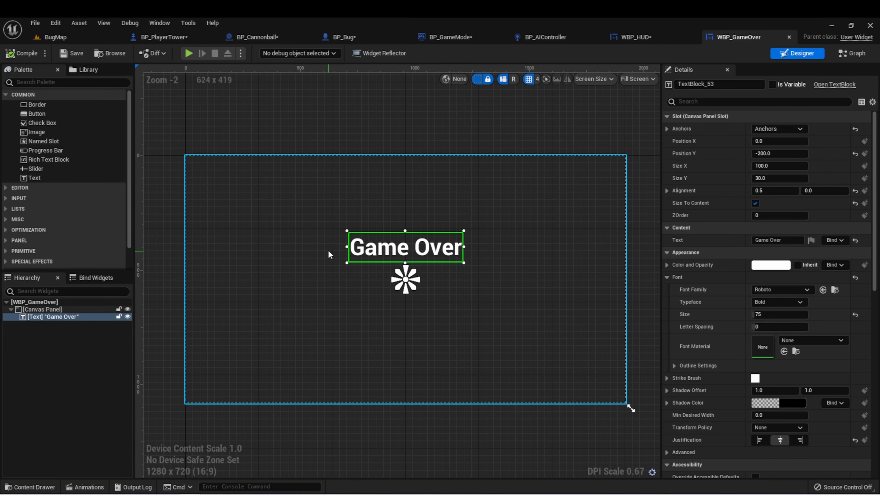
mouse_move(36, 114)
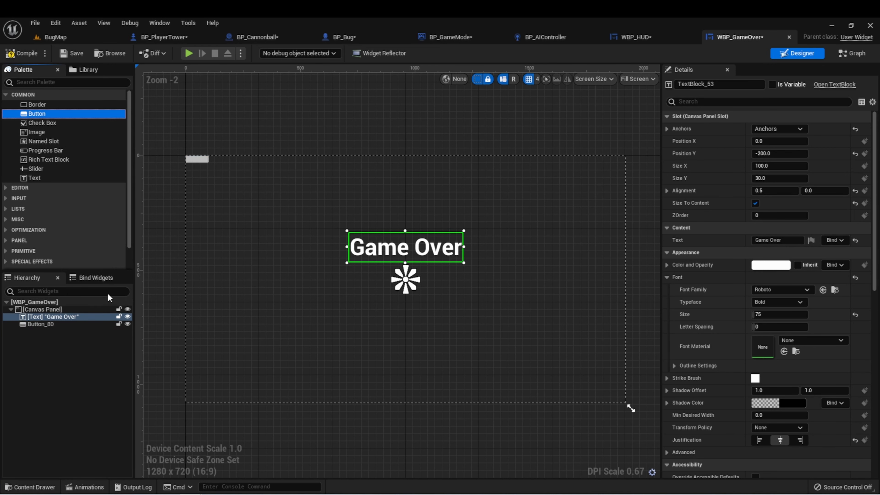
Select the newly added Button_80 beneath the Game Over title
left_click(40, 324)
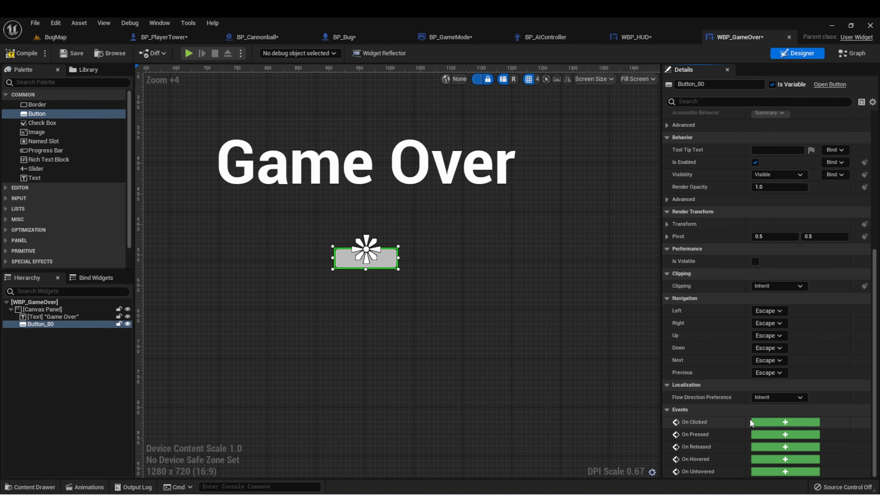
mouse_move(761, 443)
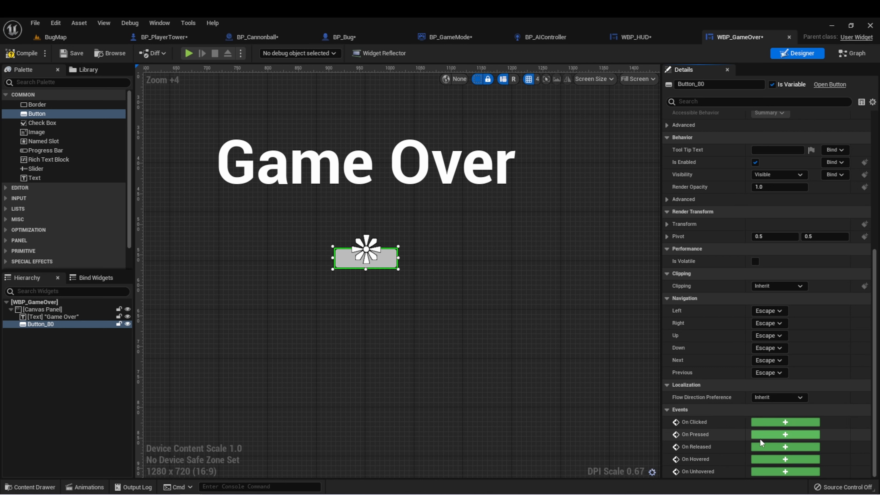
mouse_move(702, 422)
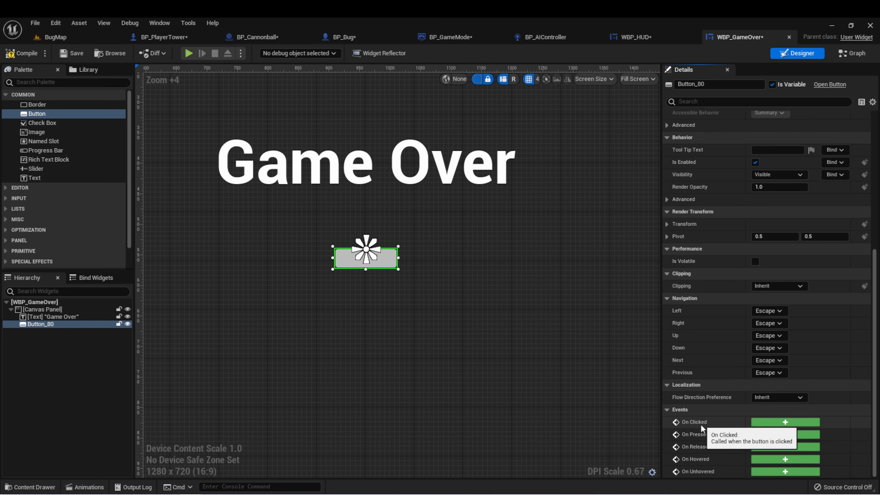
mouse_move(722, 467)
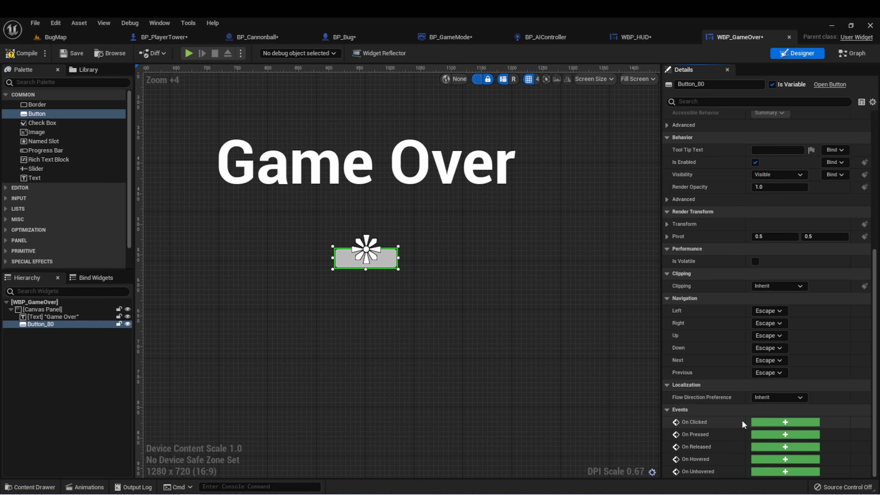
mouse_move(776, 427)
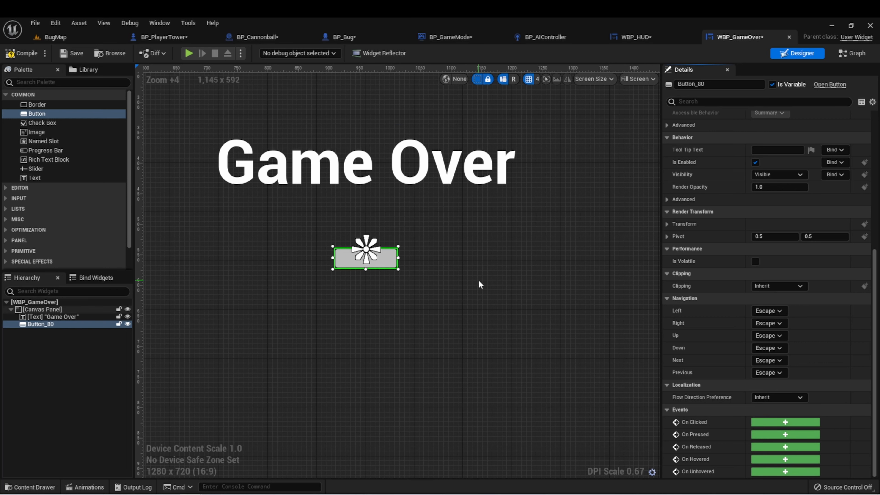
mouse_move(283, 297)
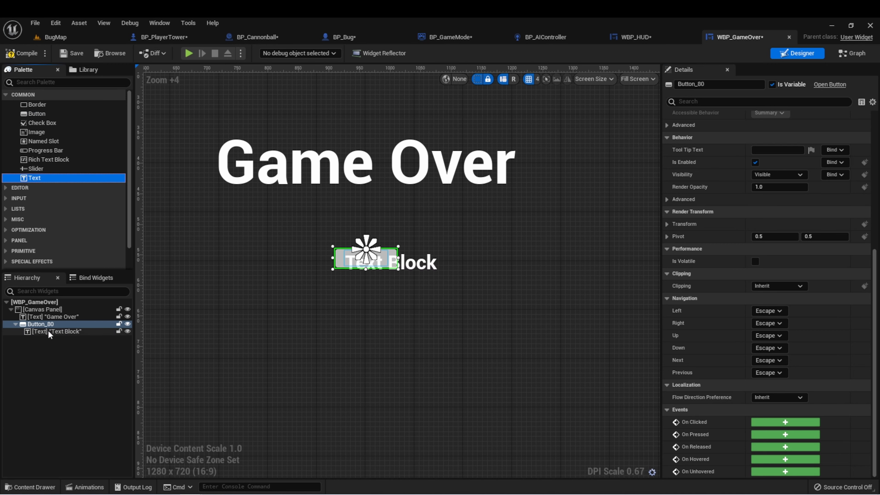
Set the text block inside Button_80 to read 'Try Again' and reselect the button
left_click(58, 330)
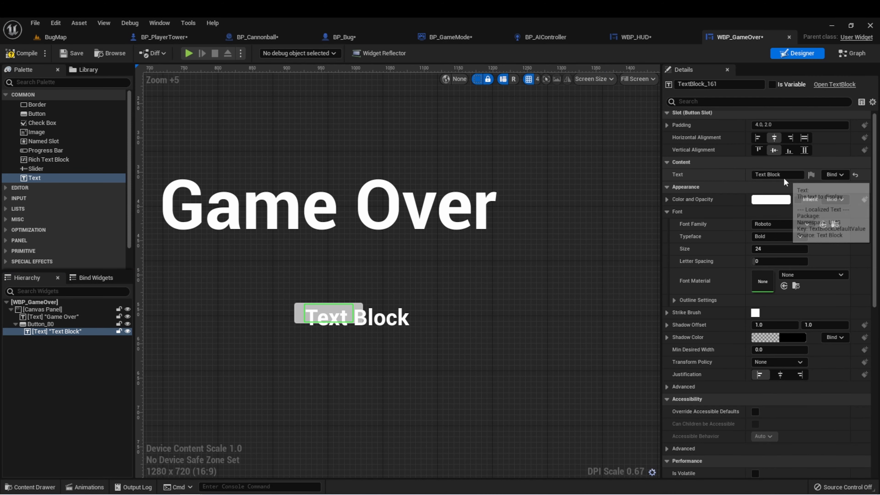
type("Try Again")
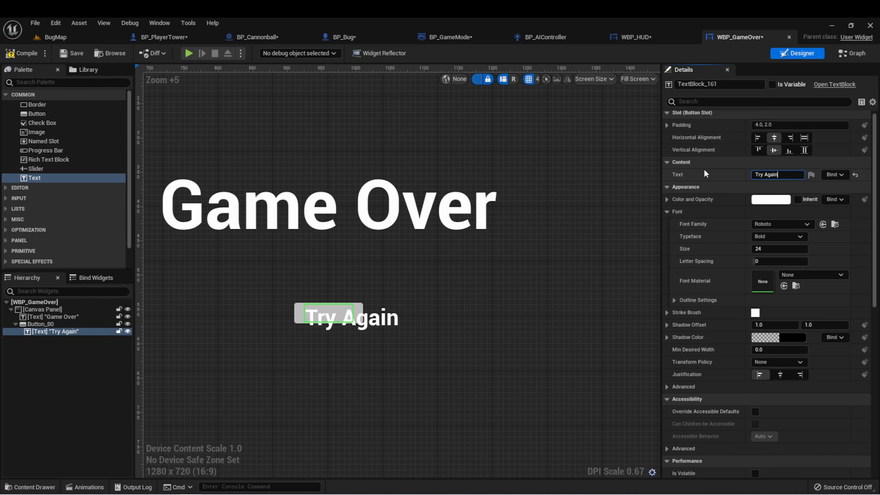
left_click(40, 324)
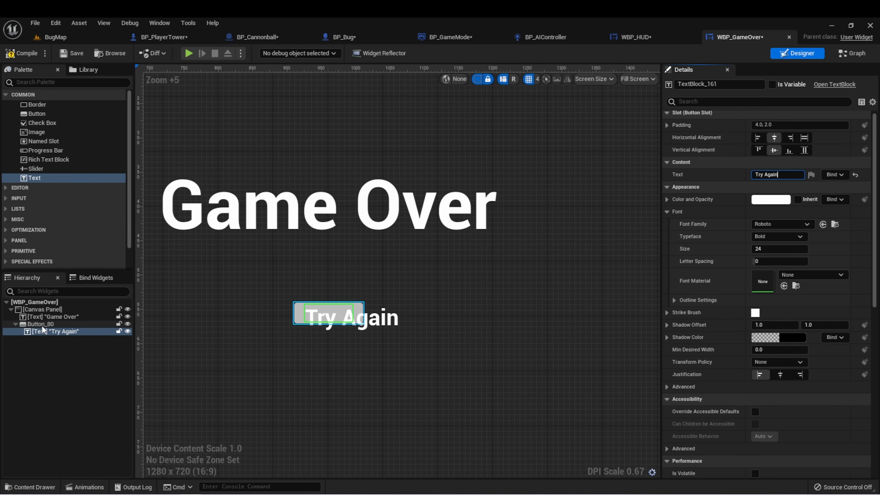
left_click(40, 324)
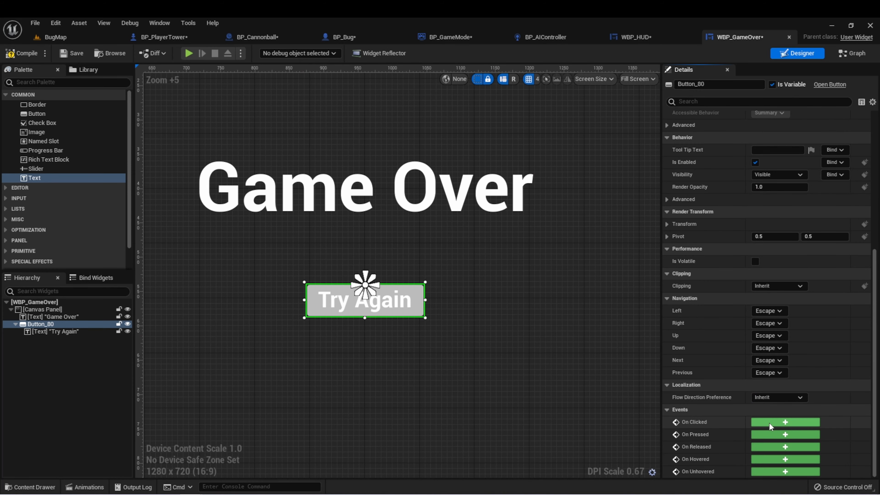
mouse_move(779, 425)
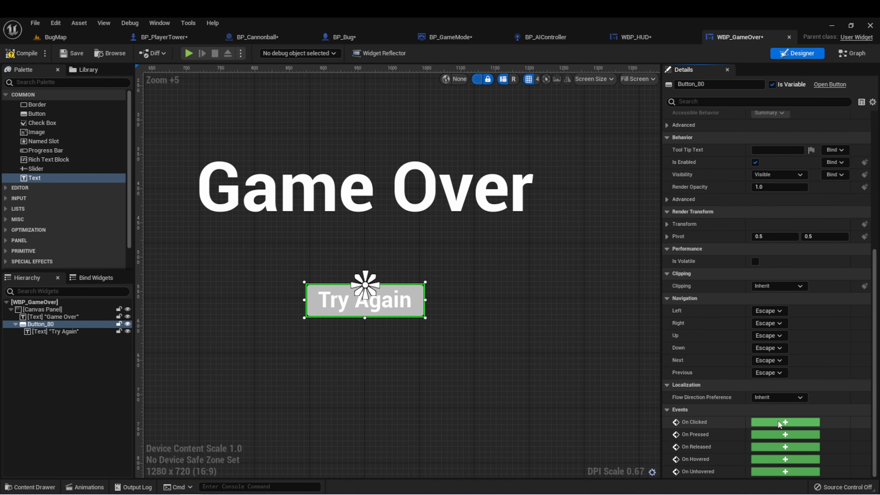
Make Button_80's On Clicked event run Open Level (by Name) with Level Name BugMap
left_click(785, 422)
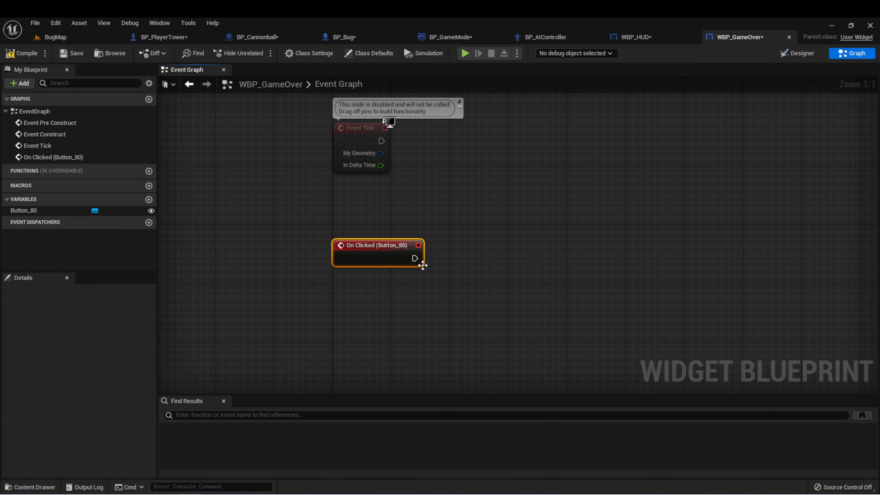
left_click_drag(417, 245, 495, 245)
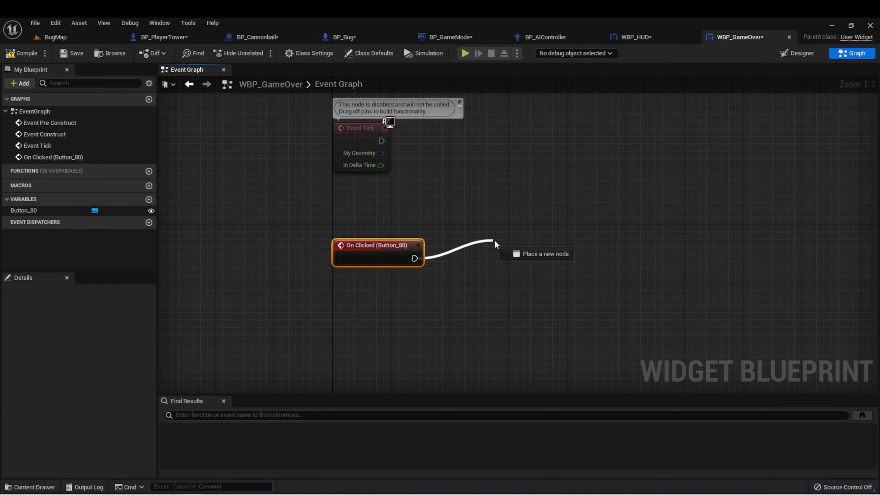
type("open")
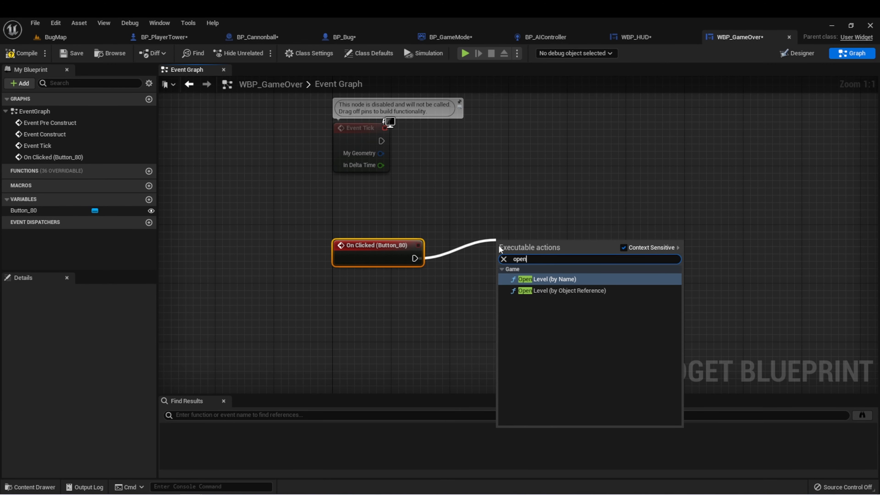
left_click(549, 279)
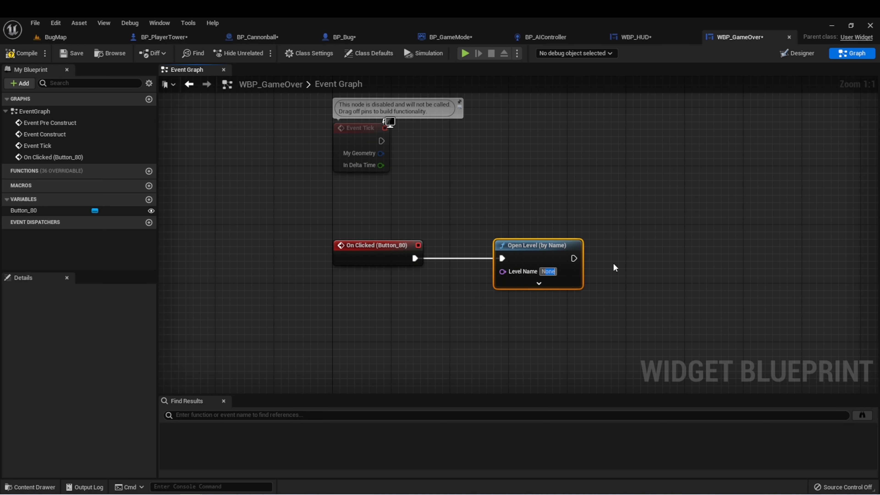
type("BugMap")
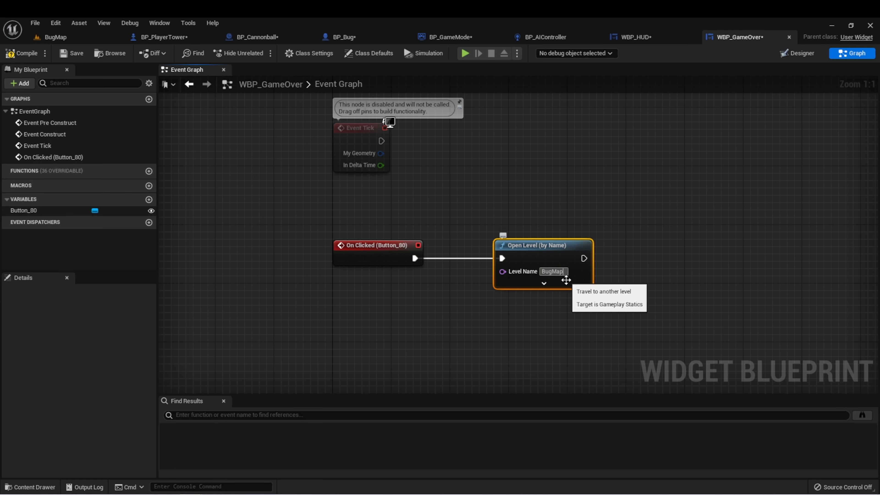
mouse_move(486, 206)
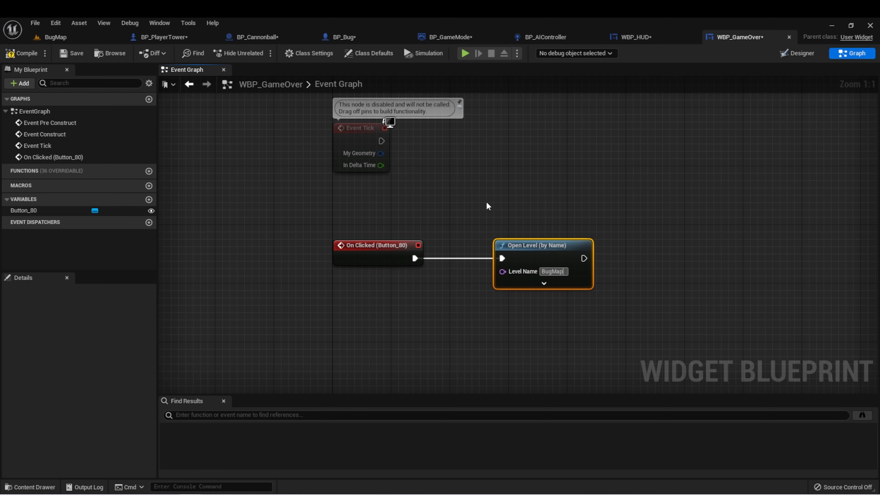
left_click(464, 53)
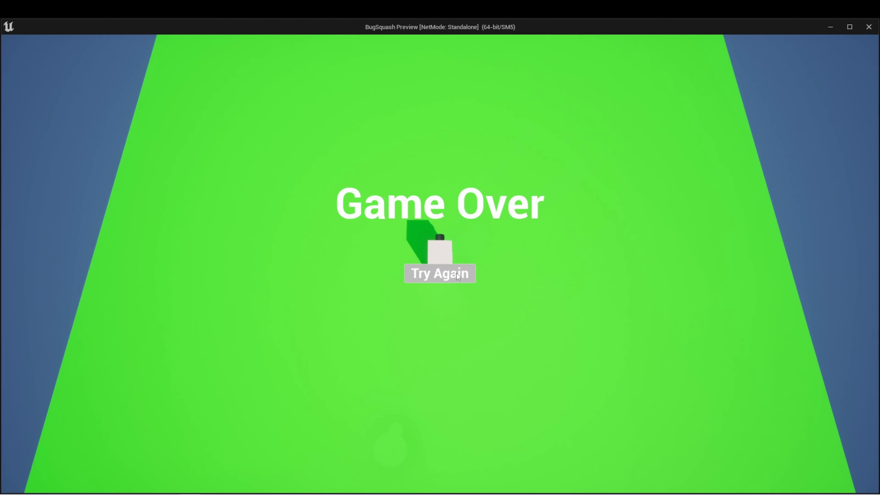
left_click(439, 273)
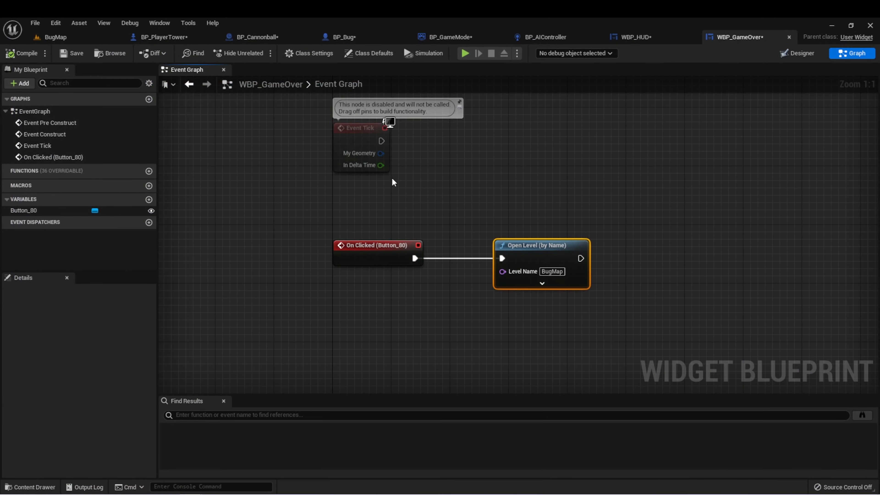
In BP_GameMode's GameOver logic, set Show Mouse Cursor to true
left_click(443, 37)
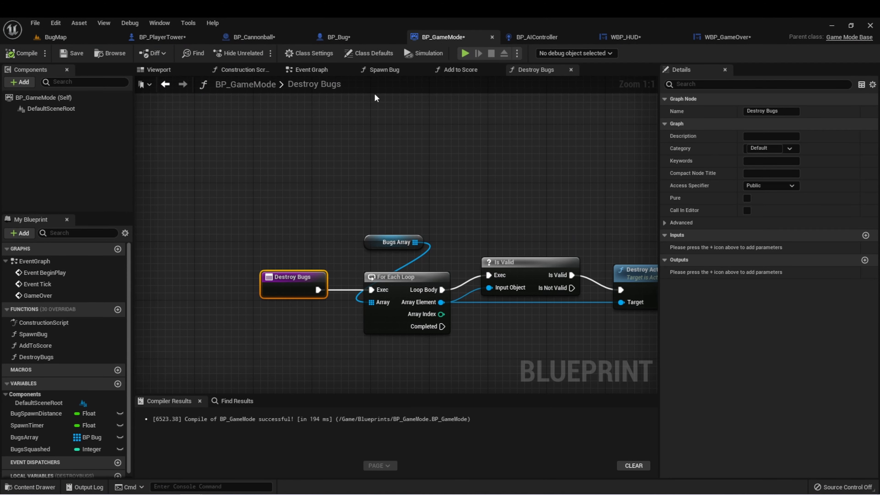
left_click(311, 70)
type("setshowm")
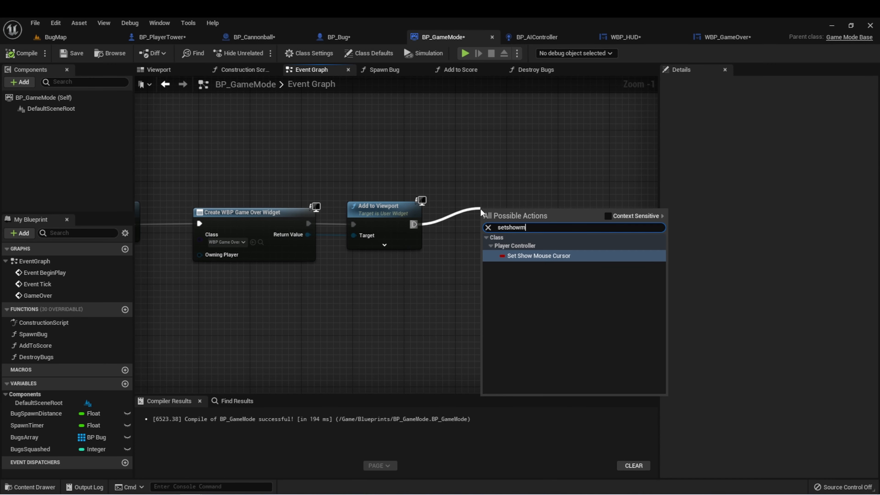
mouse_move(542, 260)
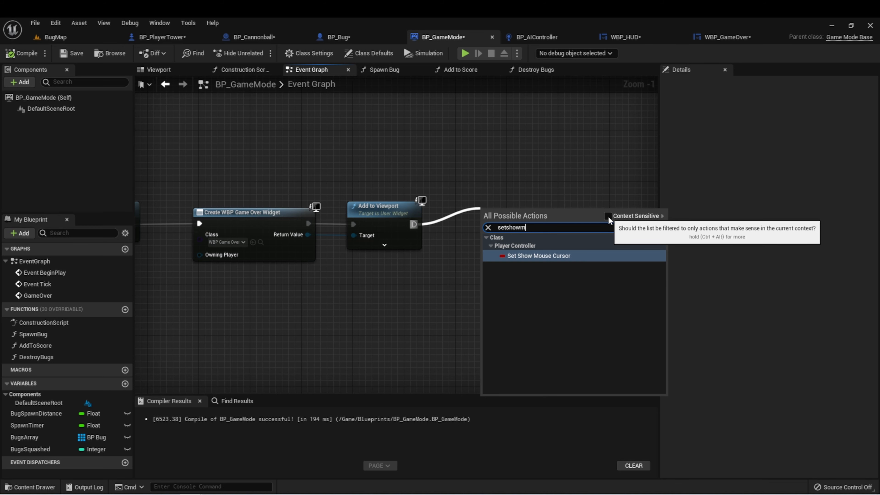
left_click(539, 256)
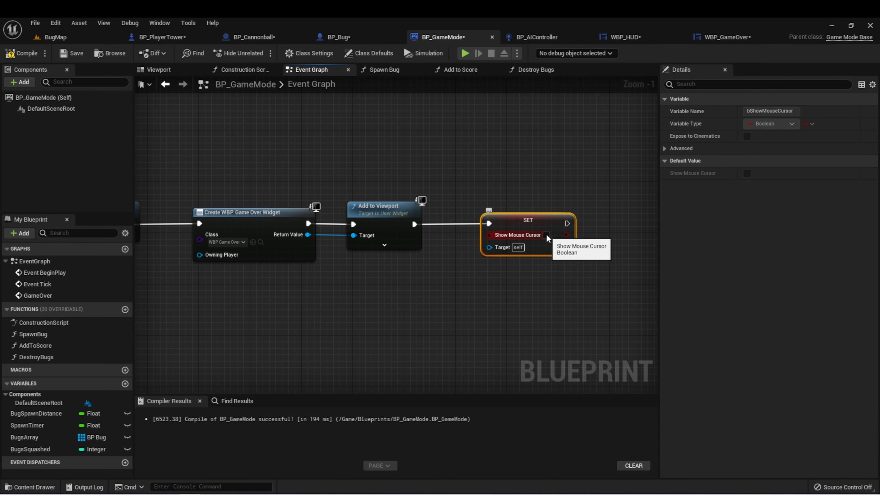
left_click(541, 234)
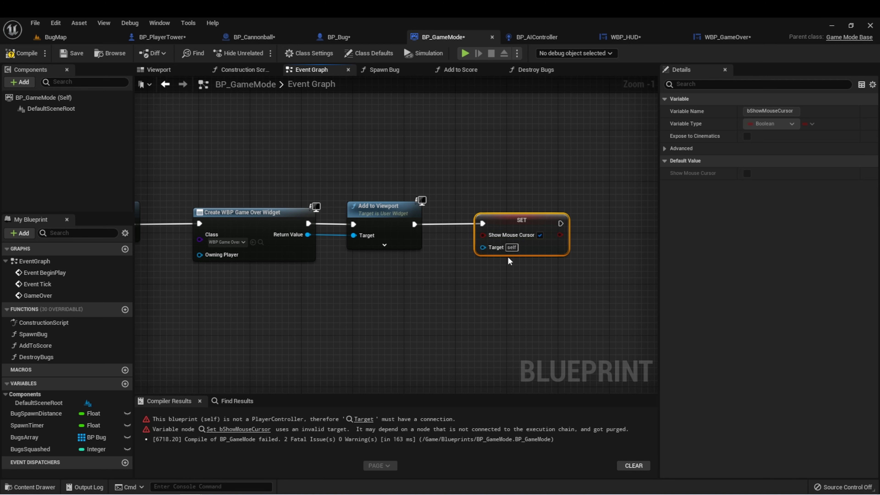
mouse_move(495, 248)
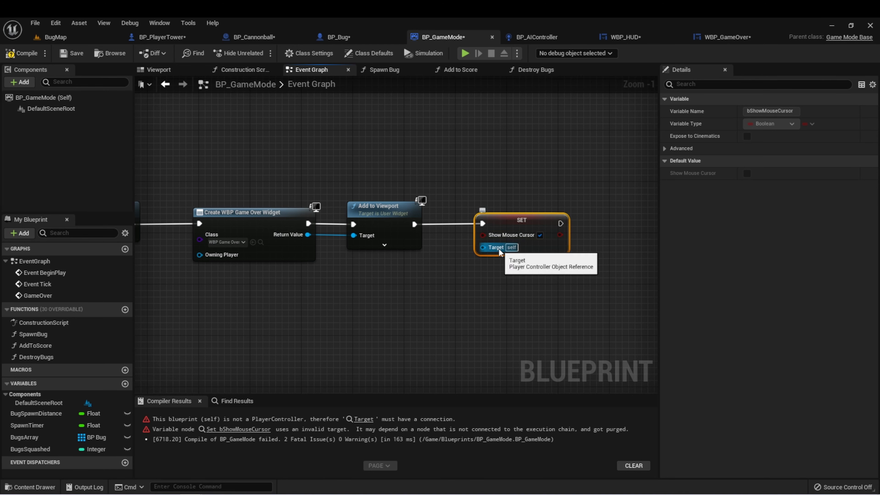
Feed Get Player Controller into the Set node's Target and start a test play
left_click_drag(481, 248, 493, 280)
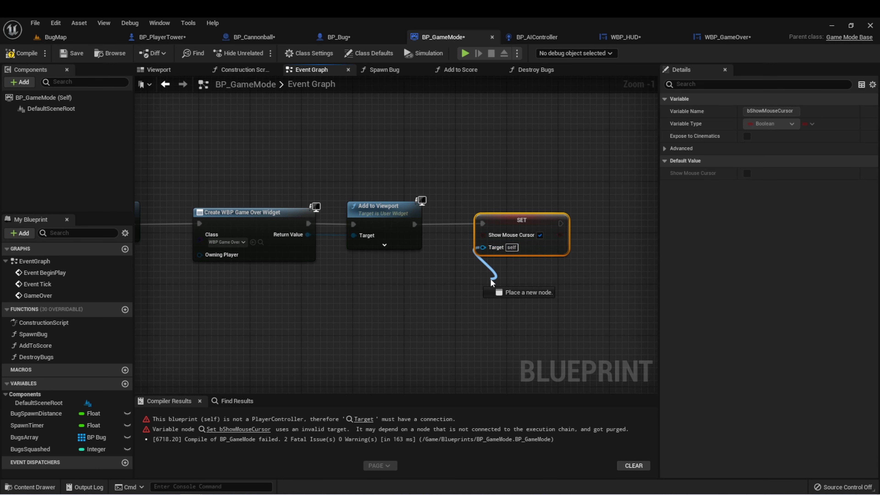
type("getplayercon")
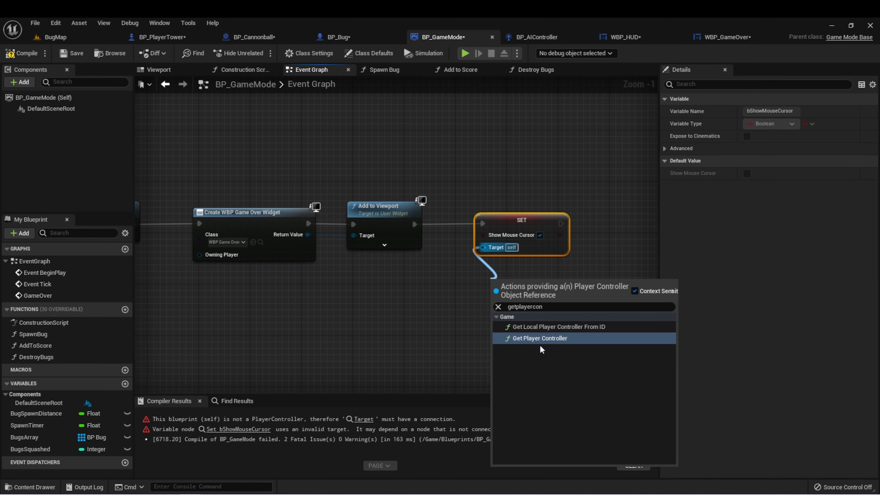
left_click(539, 338)
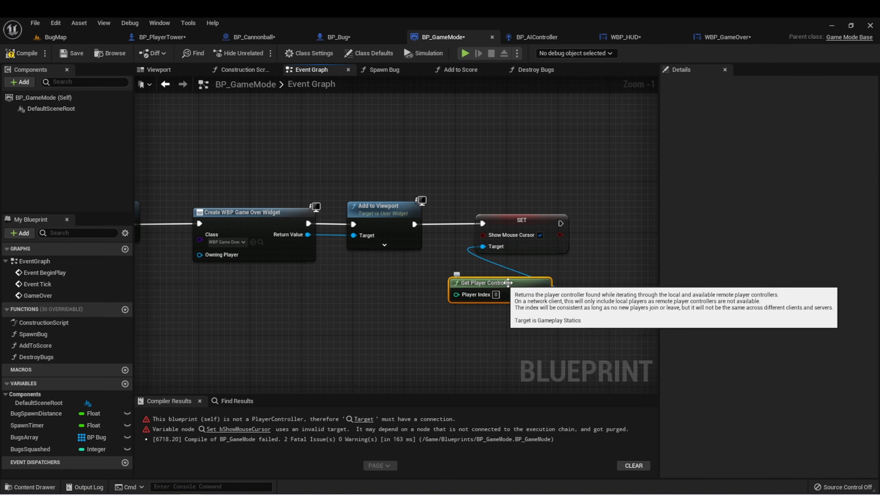
left_click(464, 52)
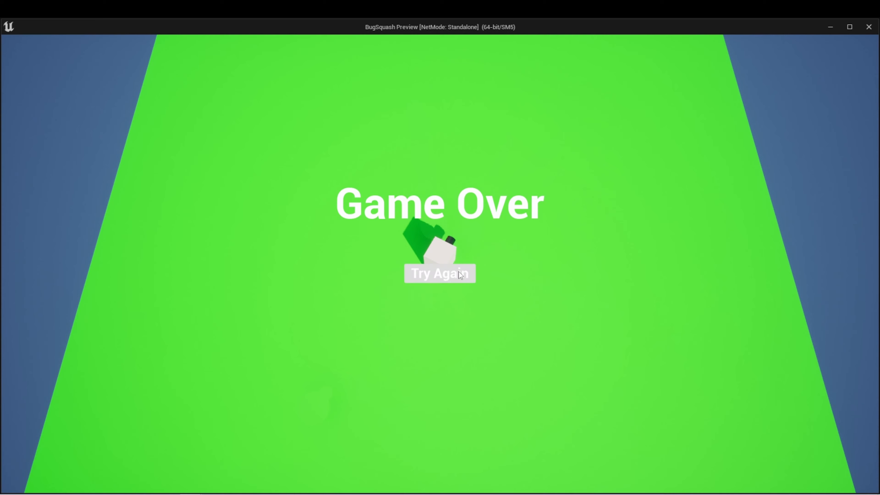
Restart the level from the Game Over screen using Try Again
left_click(439, 274)
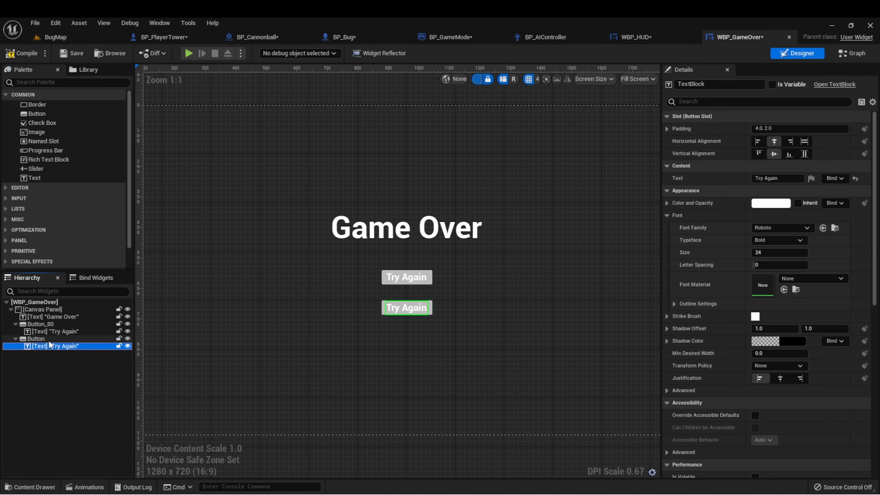
Rename the duplicated button Button_Quit, label it 'Quit Game', and select it for a click event
left_click(35, 339)
type("_Quit")
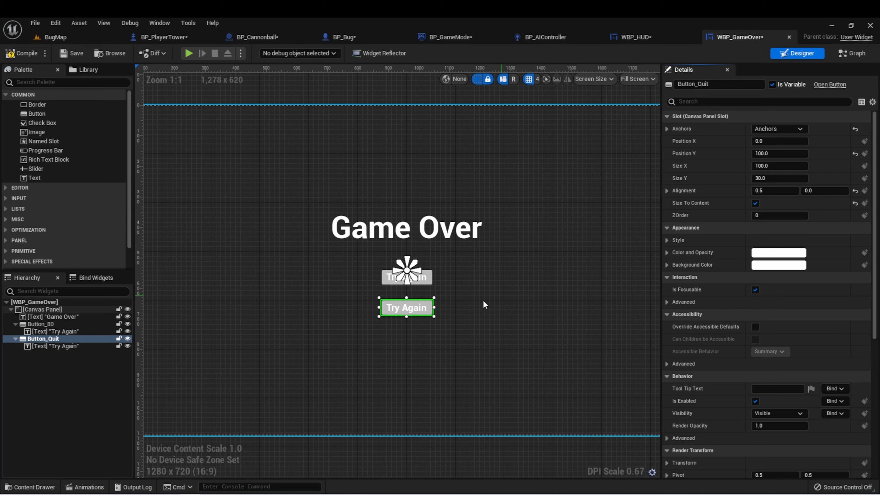
left_click(55, 346)
type("Quit Game")
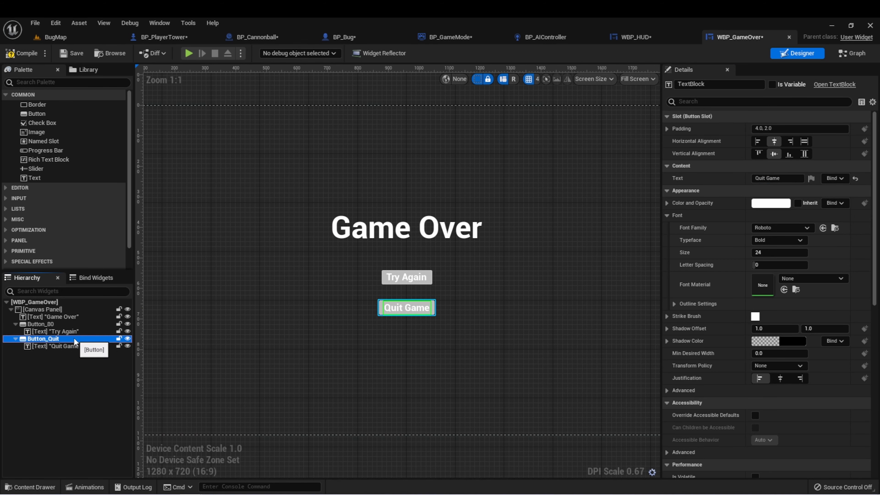
left_click(42, 338)
type("quit")
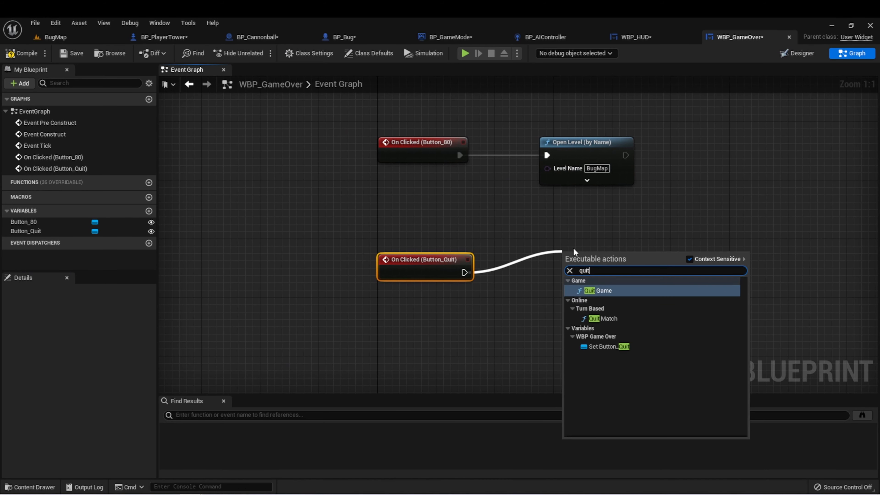
Make Button_Quit's On Clicked run a Quit Game node, then compile and save
left_click(600, 291)
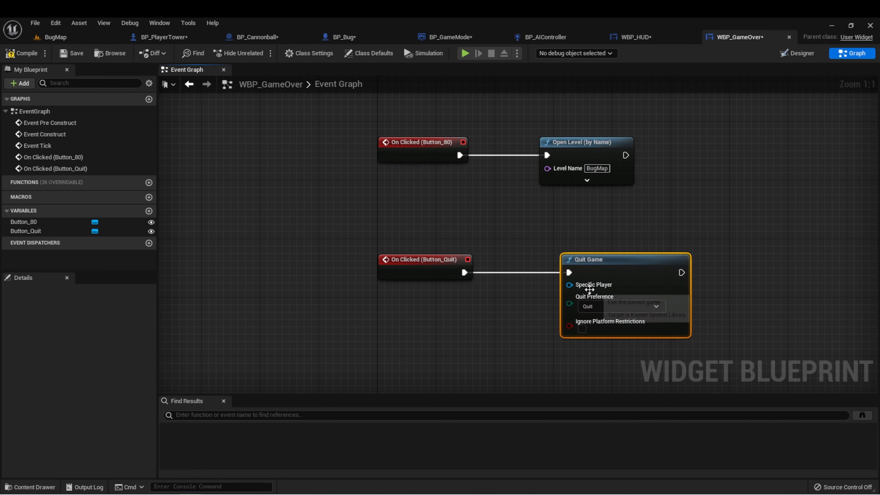
mouse_move(559, 220)
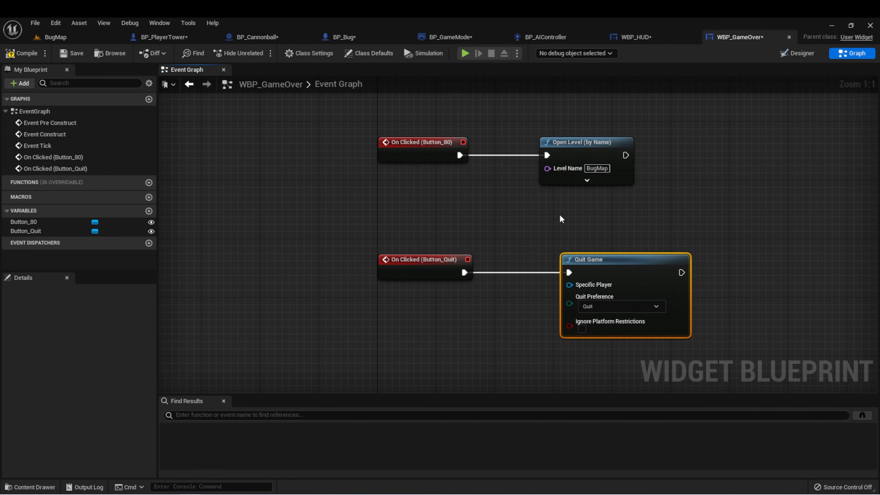
left_click(464, 53)
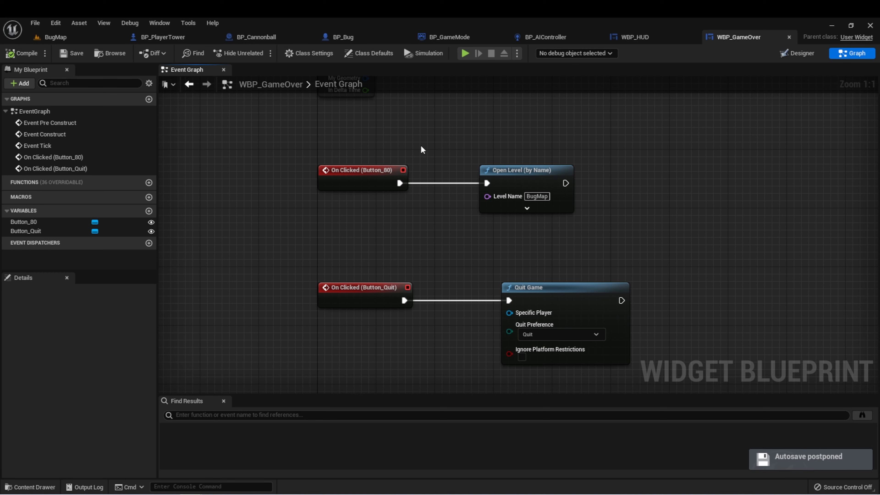
mouse_move(463, 153)
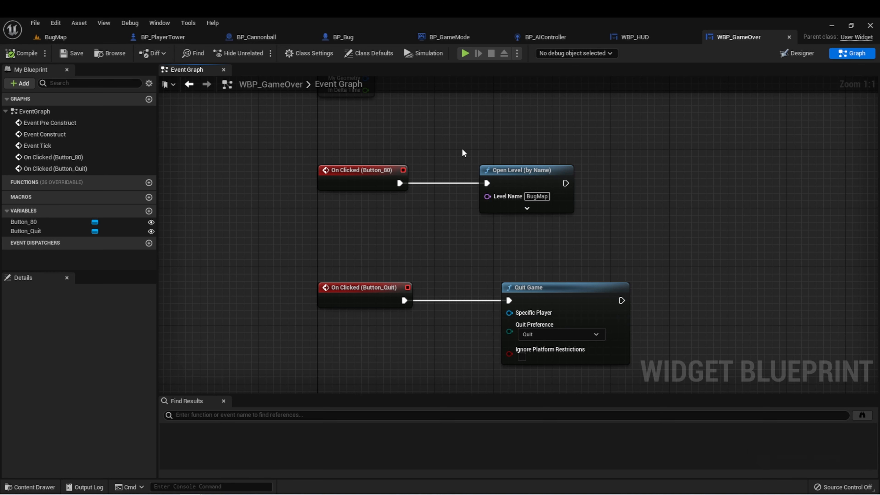
mouse_move(409, 251)
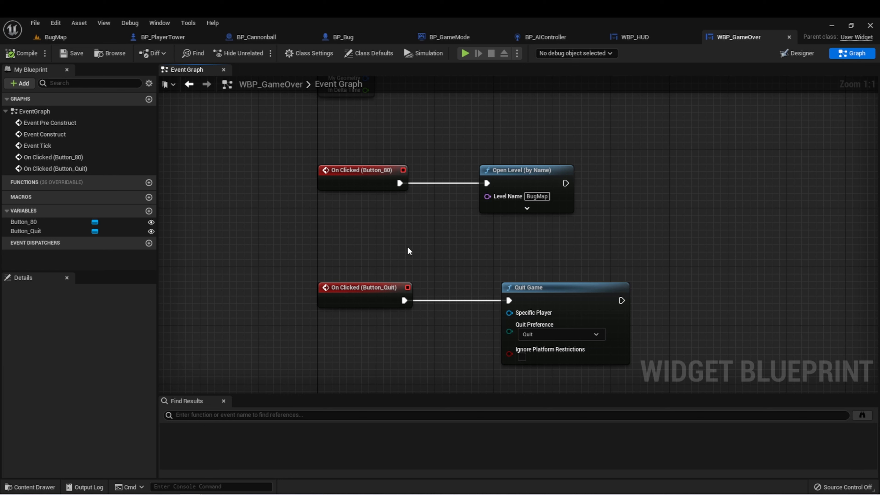
mouse_move(421, 244)
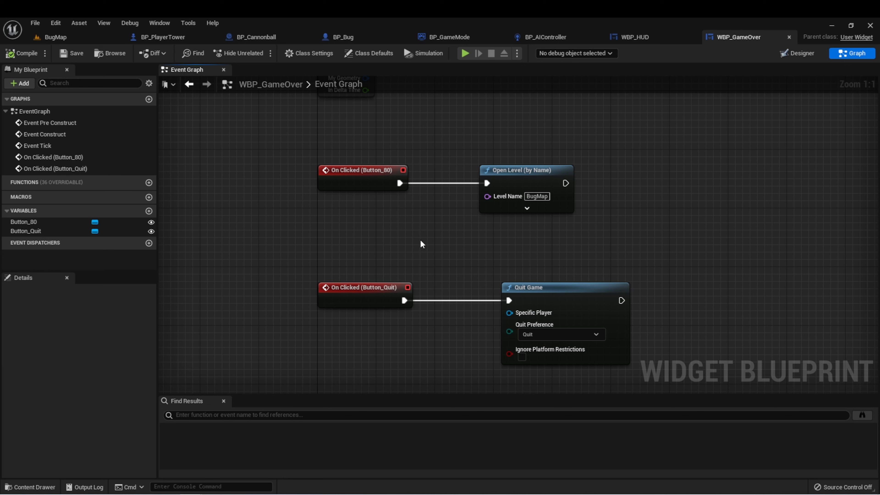
mouse_move(384, 227)
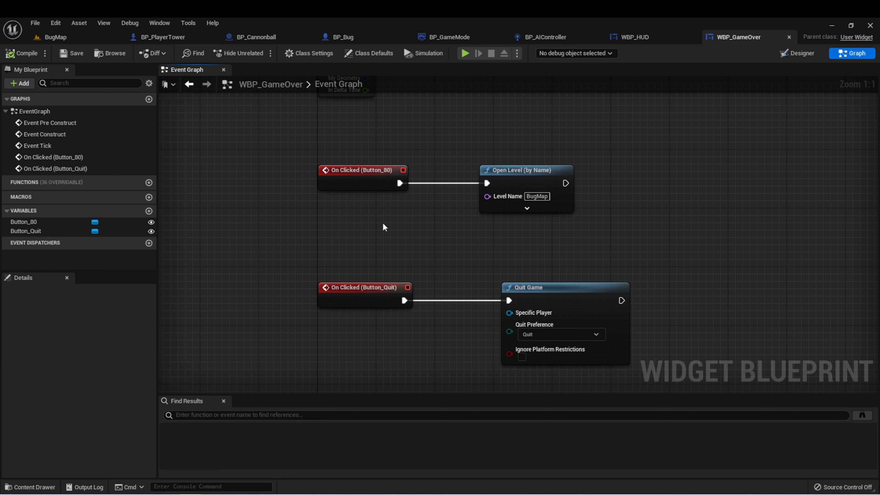
mouse_move(386, 225)
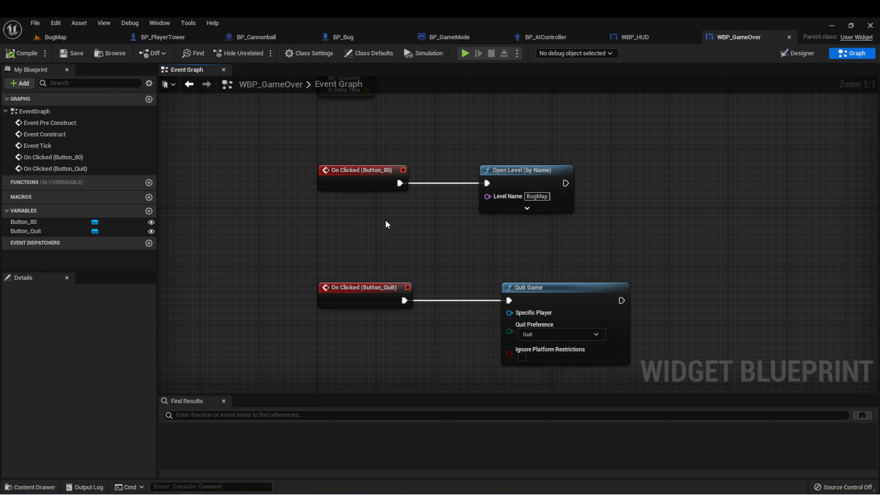
mouse_move(449, 254)
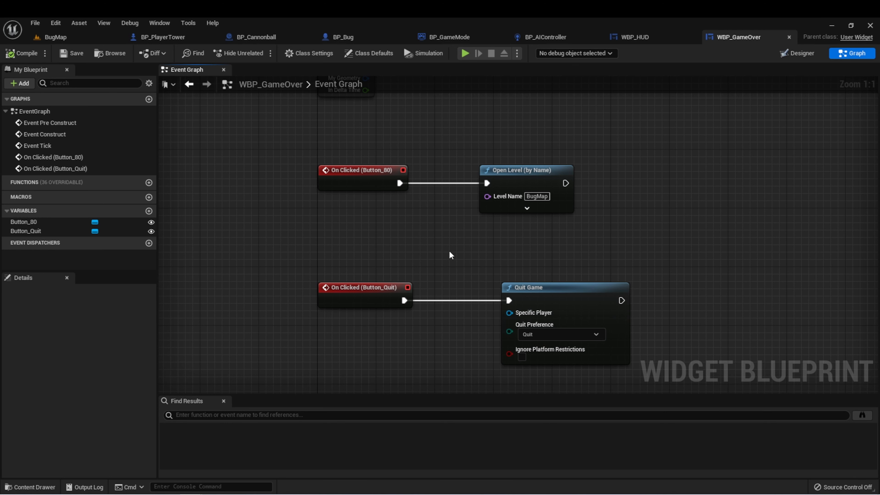
mouse_move(441, 255)
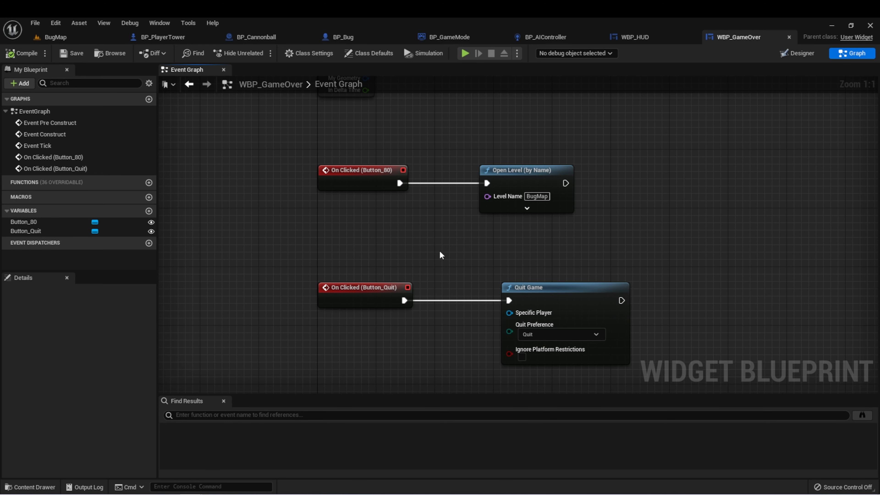
Inspect BP_Bug's StaticMesh component, then return to BugMap and select the RecastNavMesh and Floor actors
left_click(343, 37)
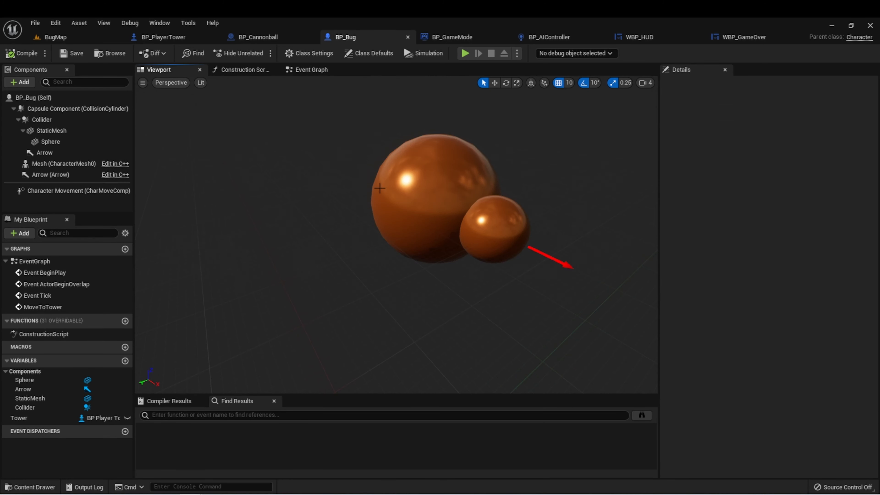
left_click(51, 130)
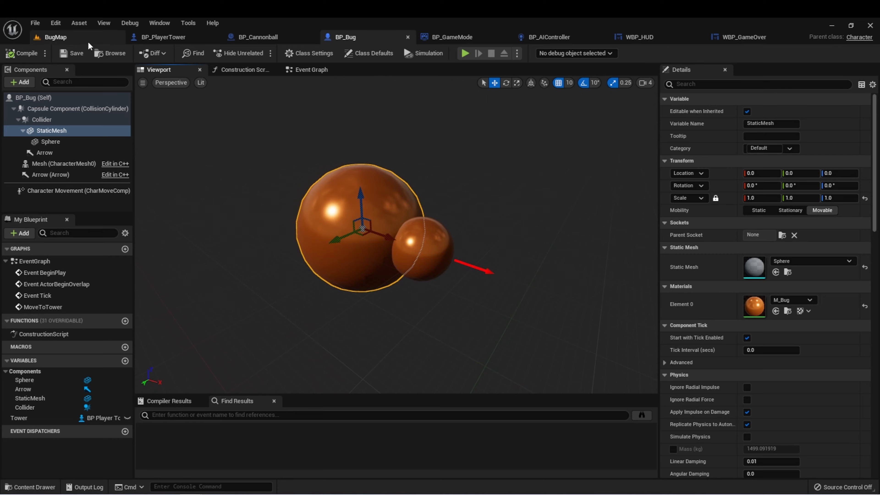
left_click(464, 53)
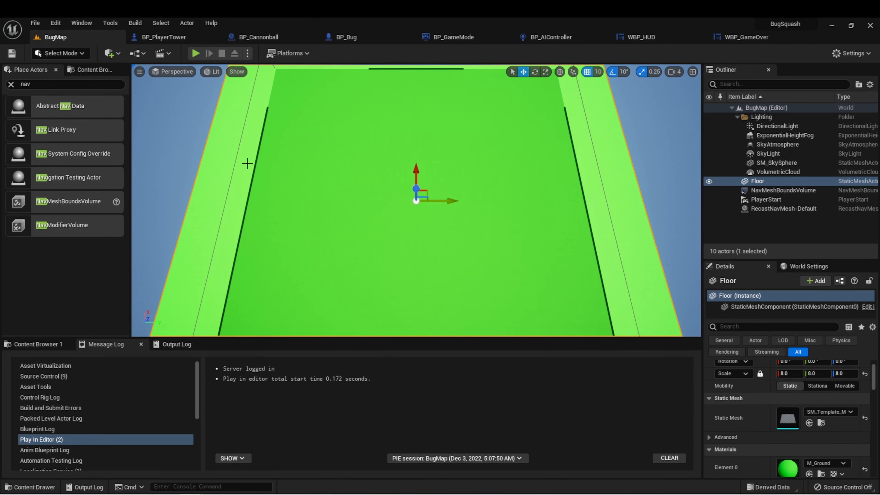
mouse_move(556, 228)
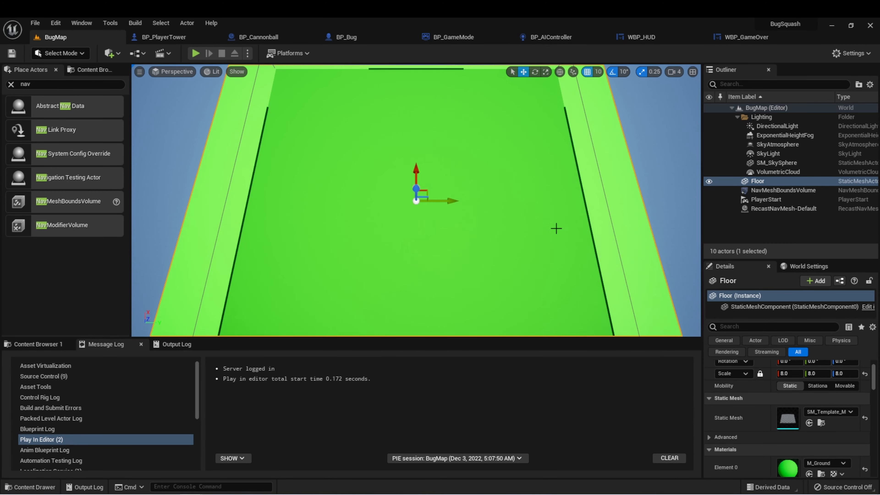
mouse_move(358, 186)
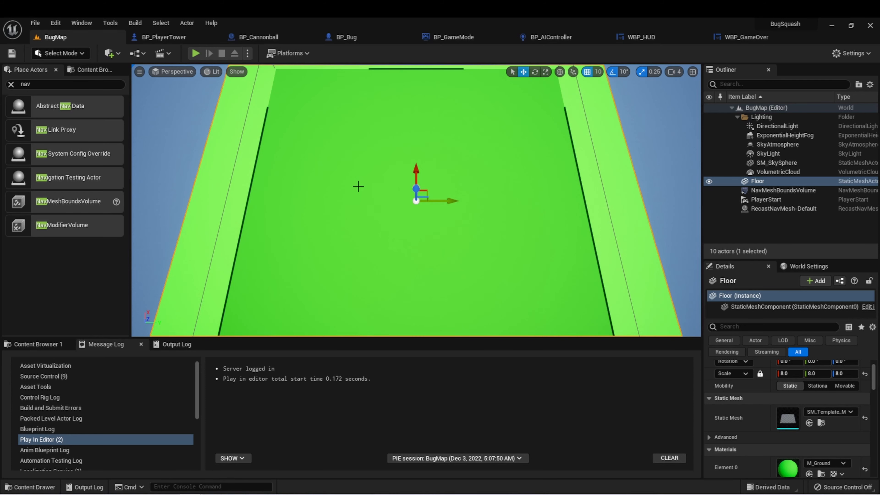
mouse_move(470, 160)
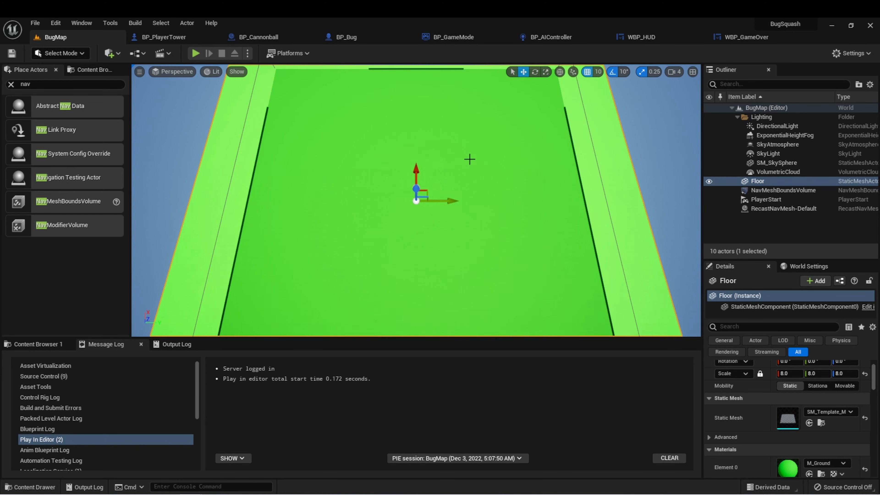
left_click(785, 208)
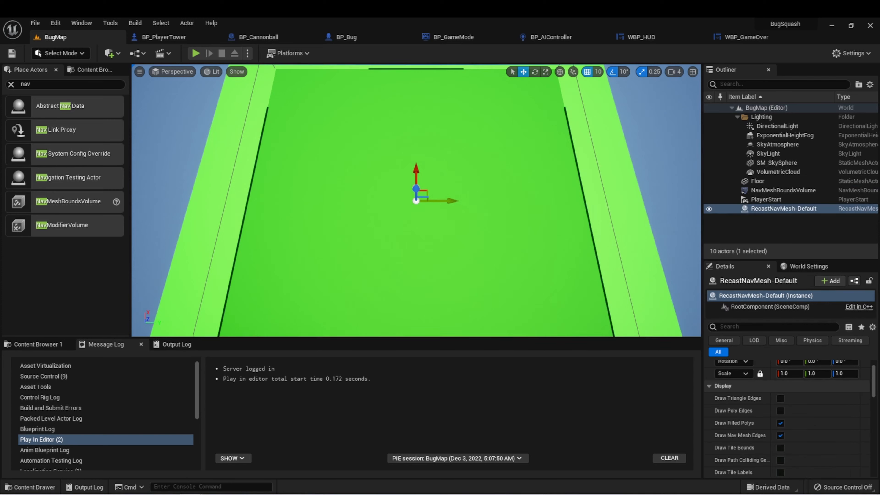
left_click(758, 181)
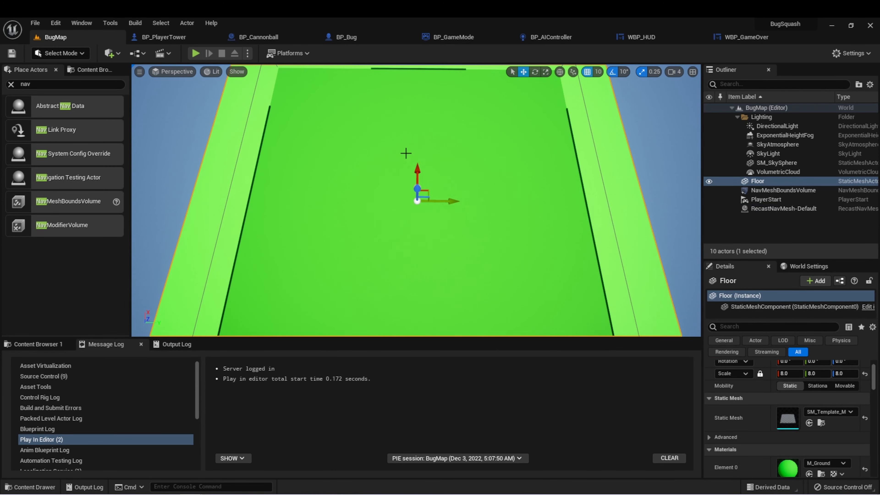
mouse_move(501, 162)
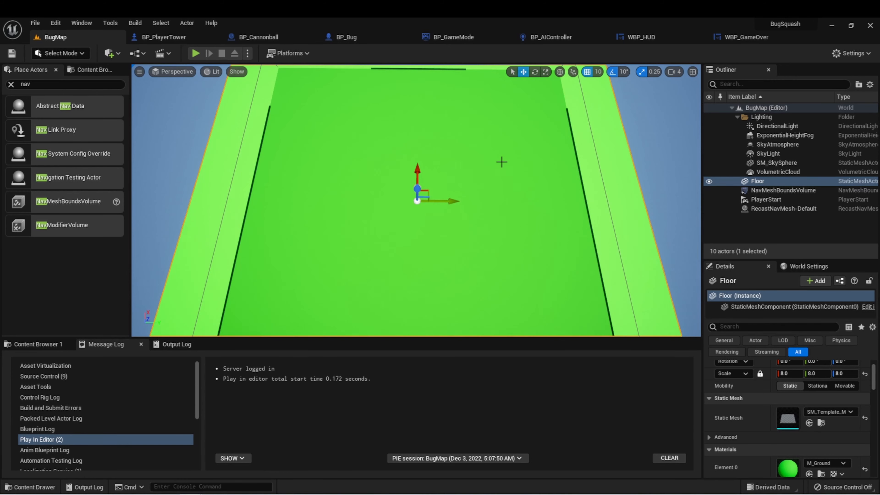
mouse_move(505, 163)
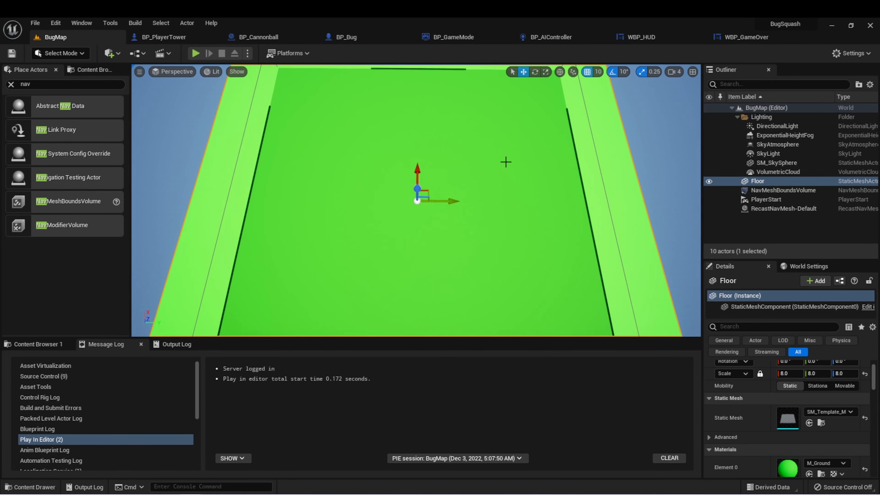